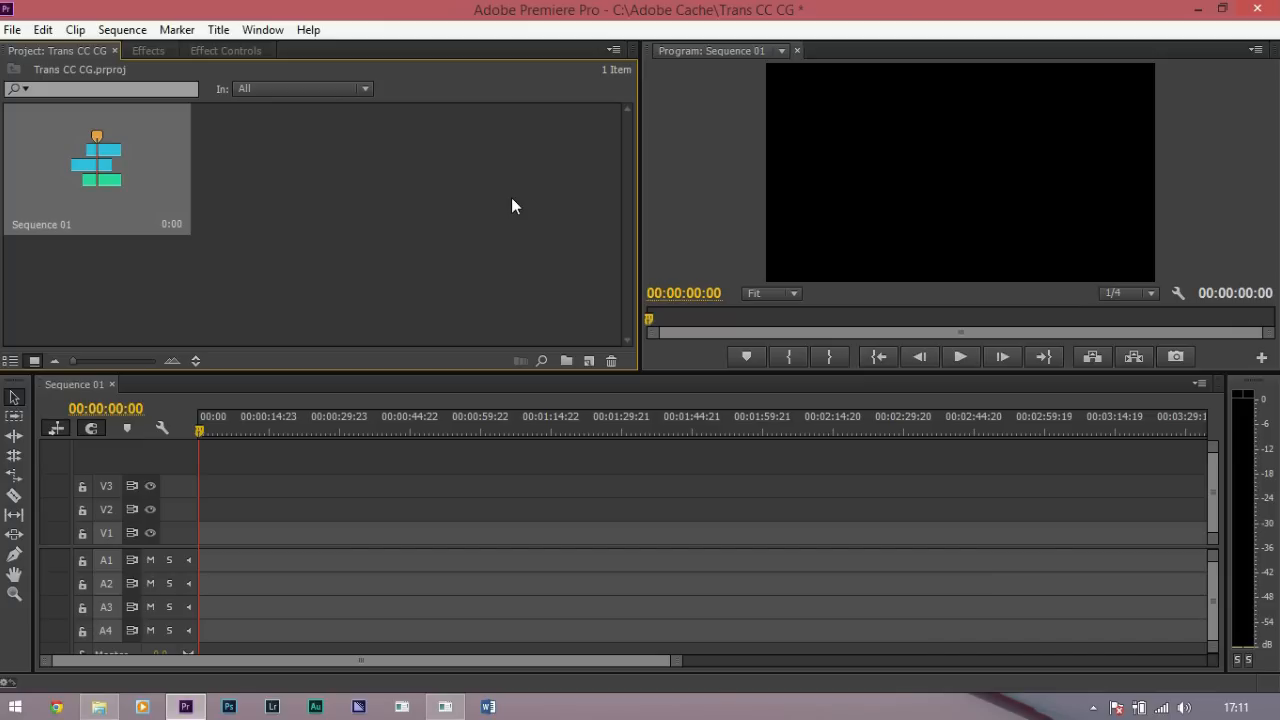
mouse_move(508, 198)
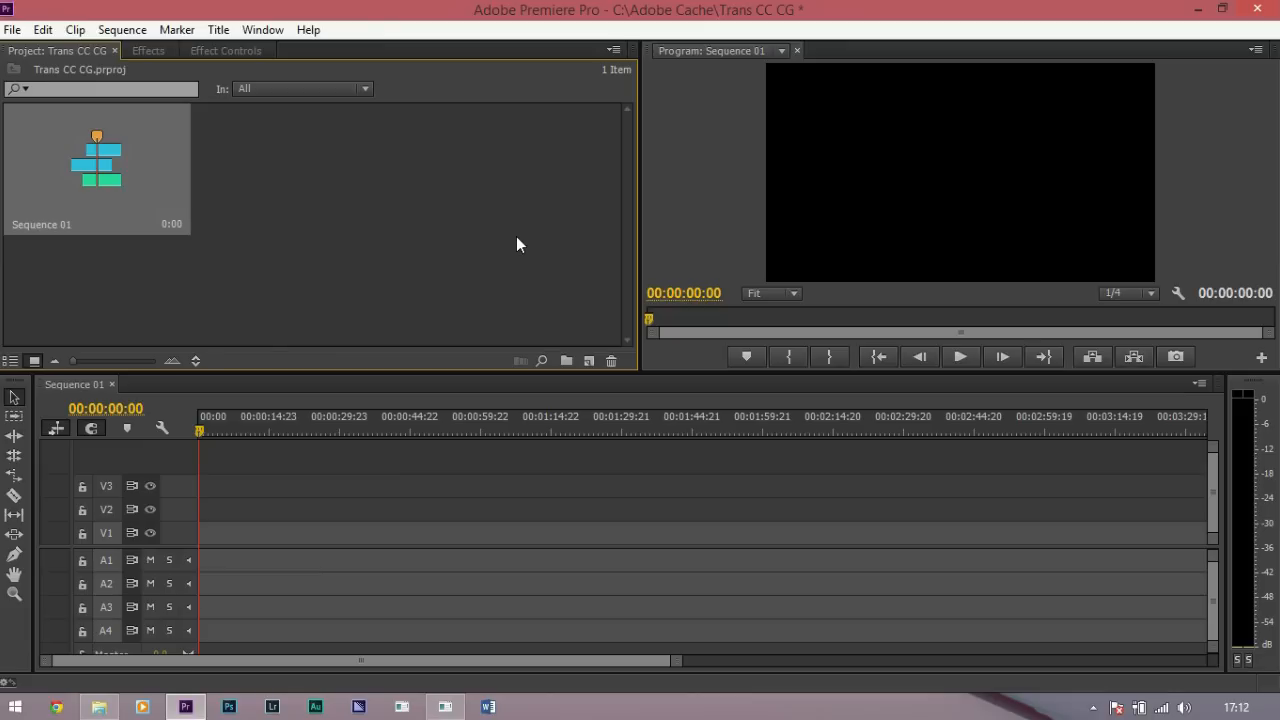
Send _DSC5508.MOV from the Belgium Trip Video folder into 5DtoRGB.
click(444, 708)
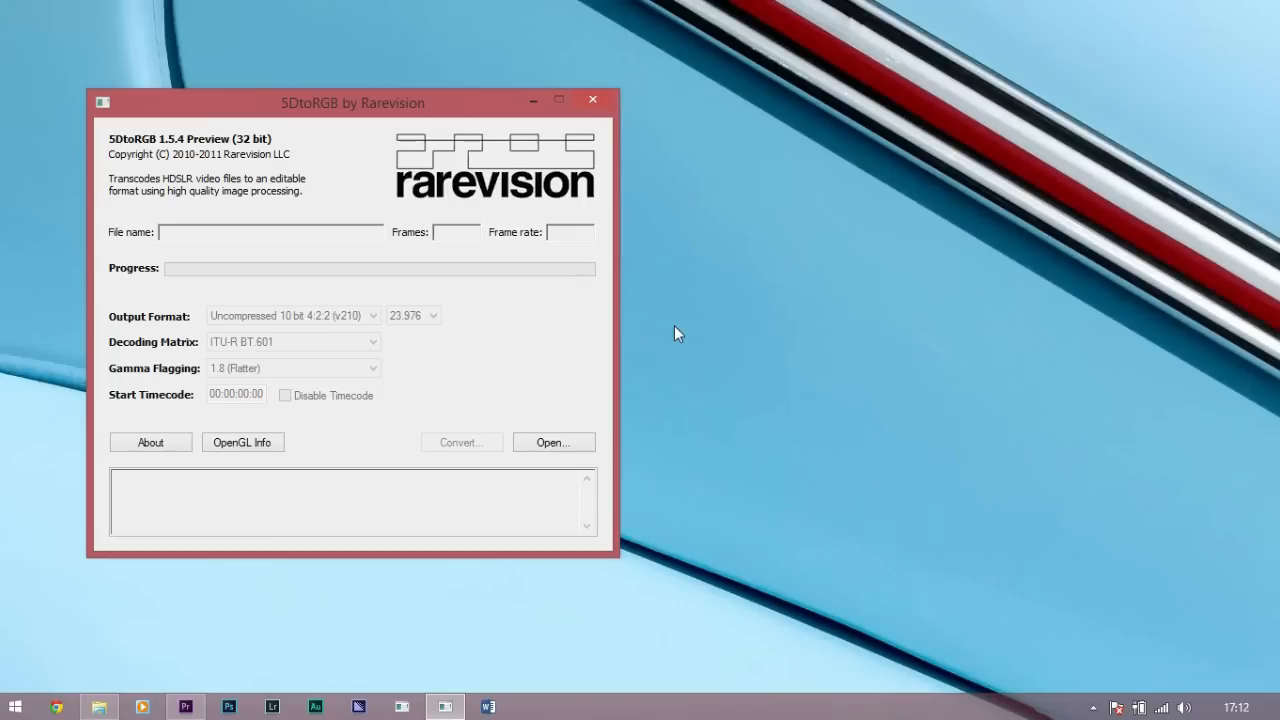
mouse_move(672, 340)
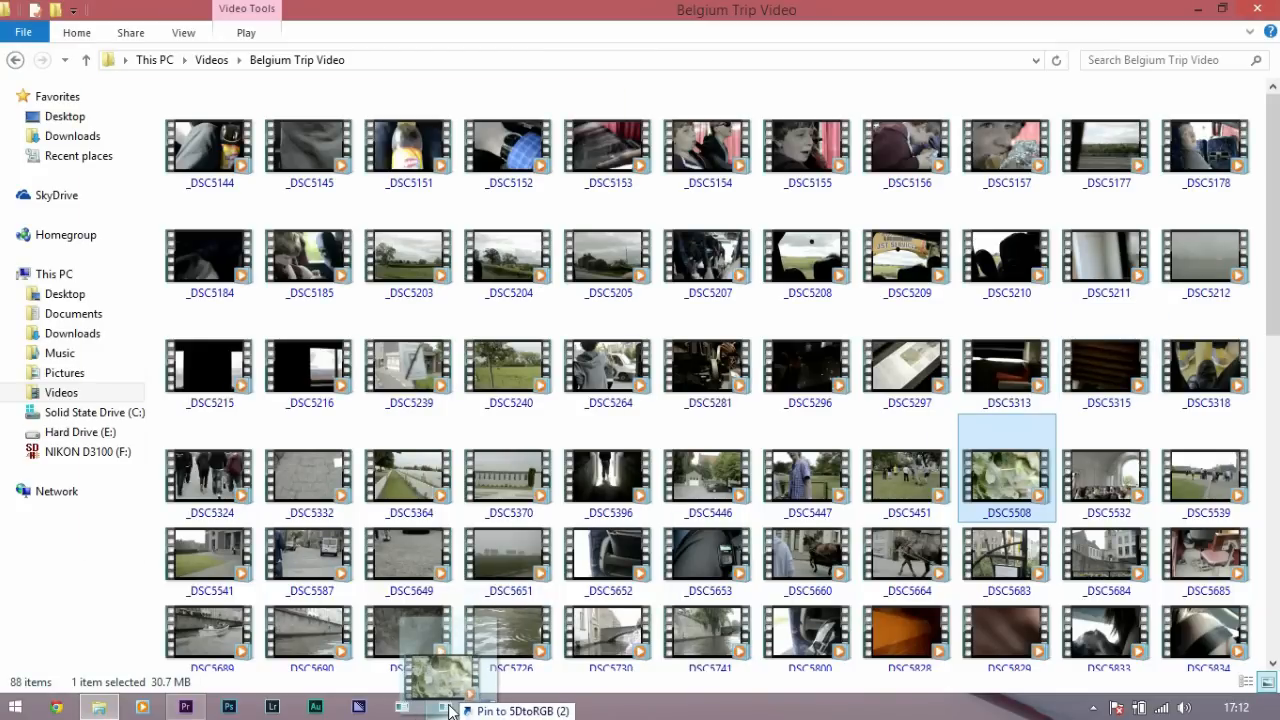
click(444, 710)
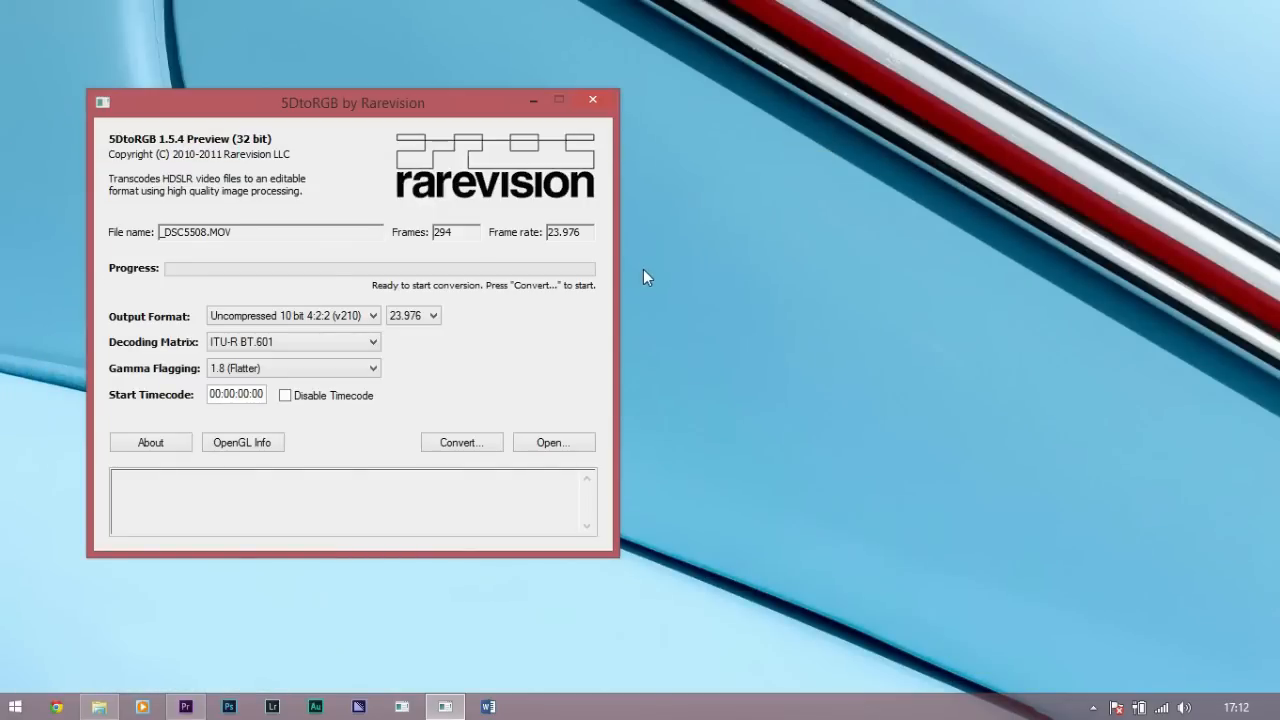
mouse_move(544, 332)
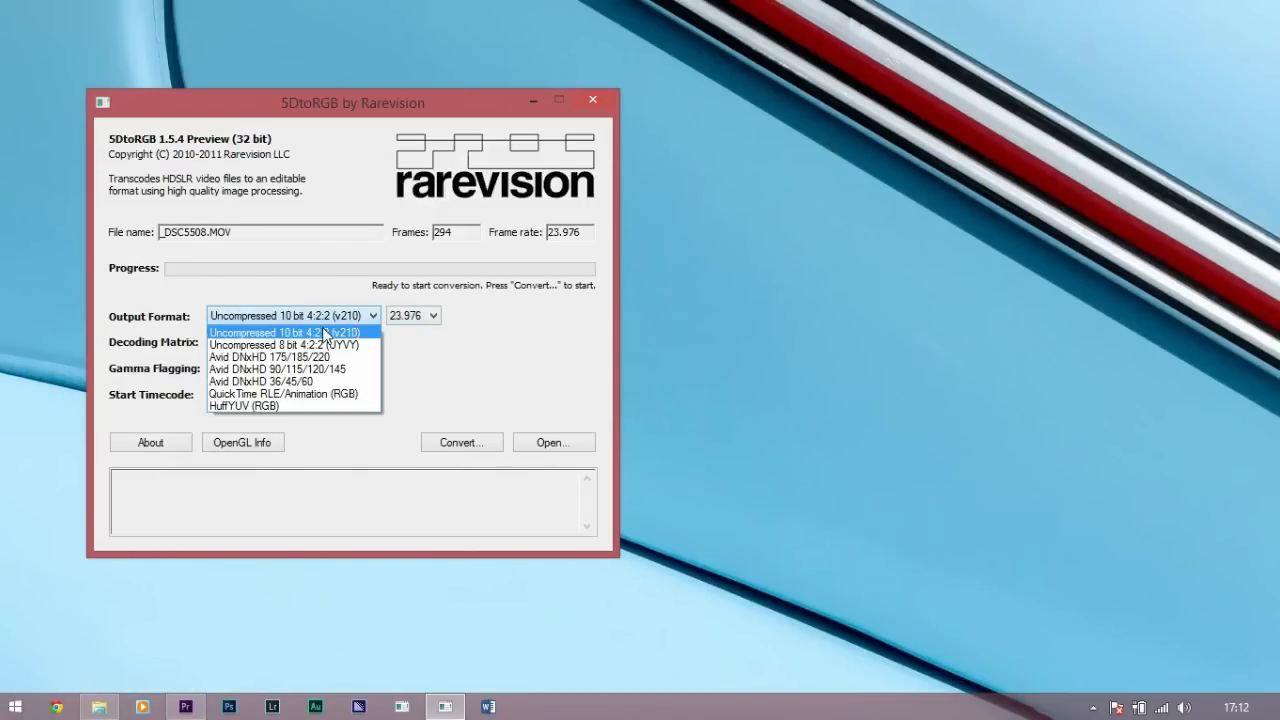
mouse_move(344, 344)
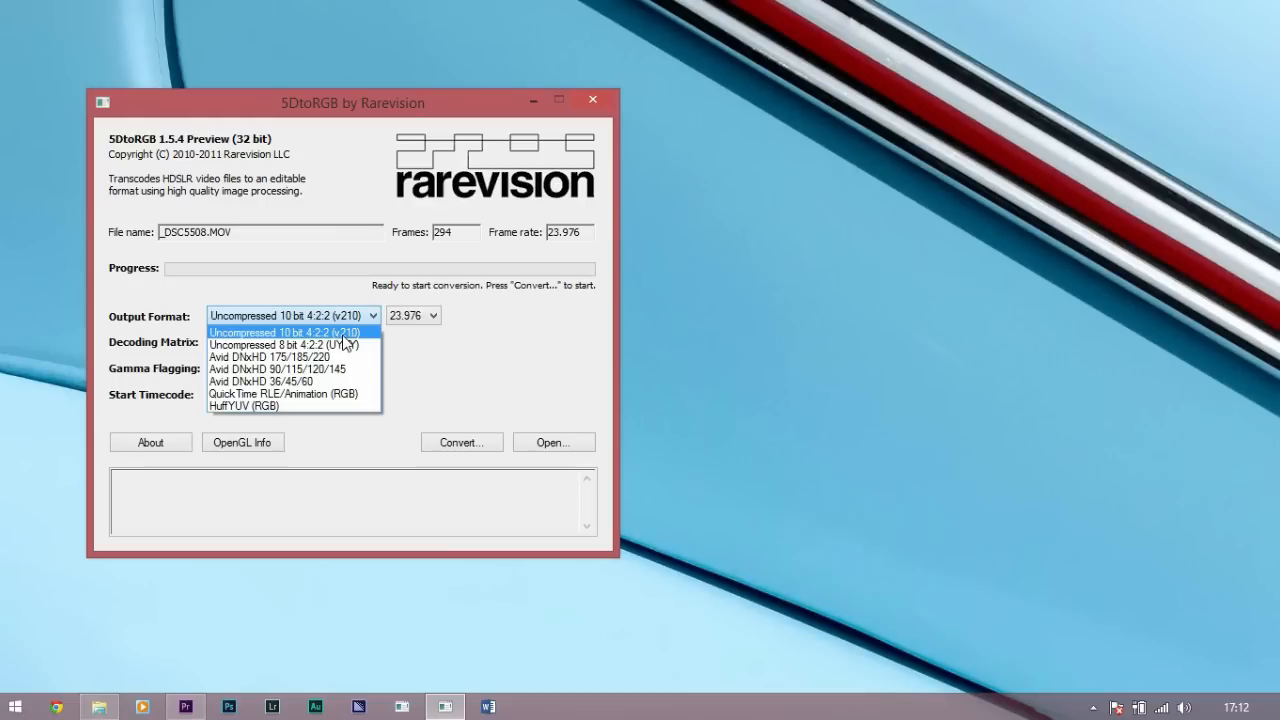
Keep uncompressed 10 bit 4:2:2 and 1.8 gamma, decode with ITU-R BT 709, and convert.
click(432, 316)
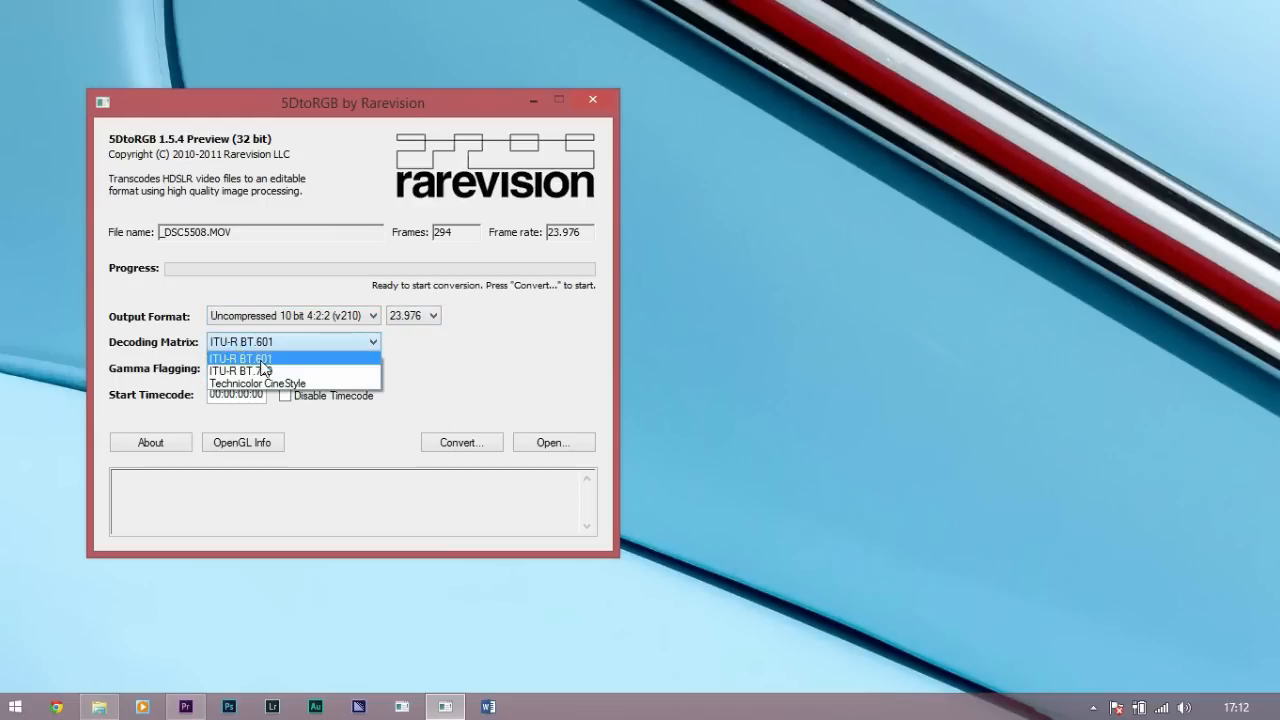
click(240, 370)
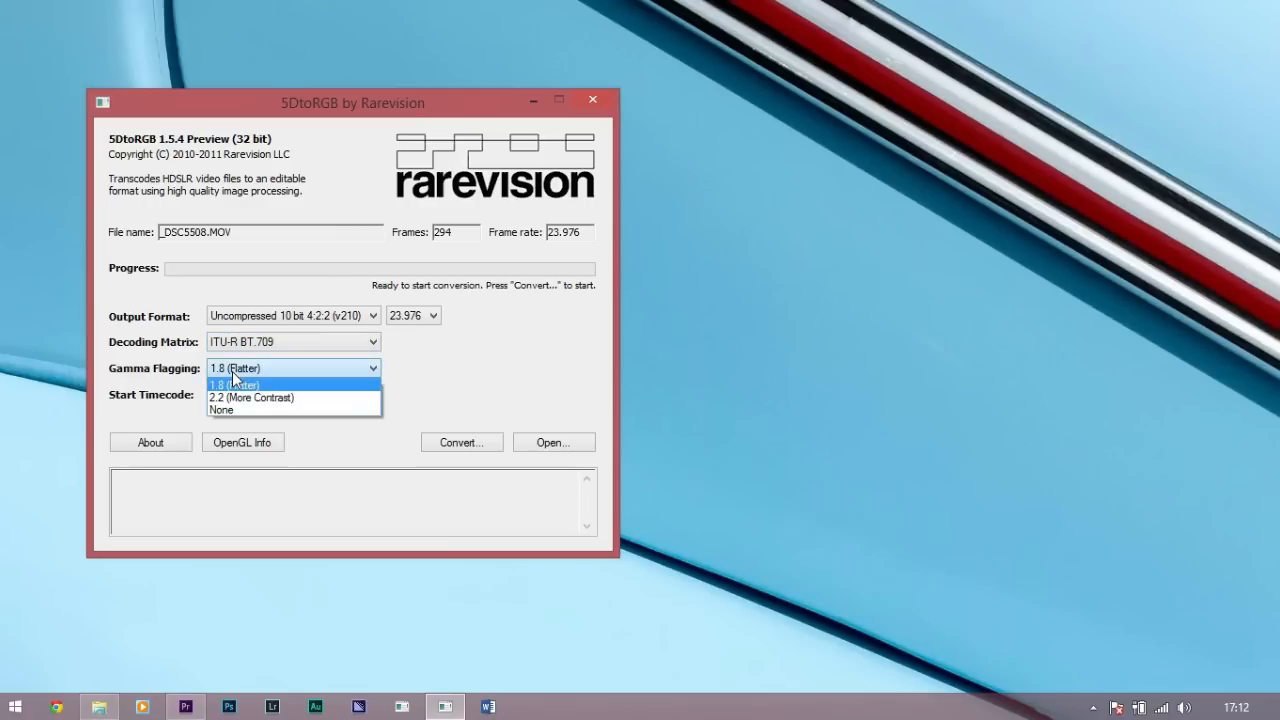
click(234, 384)
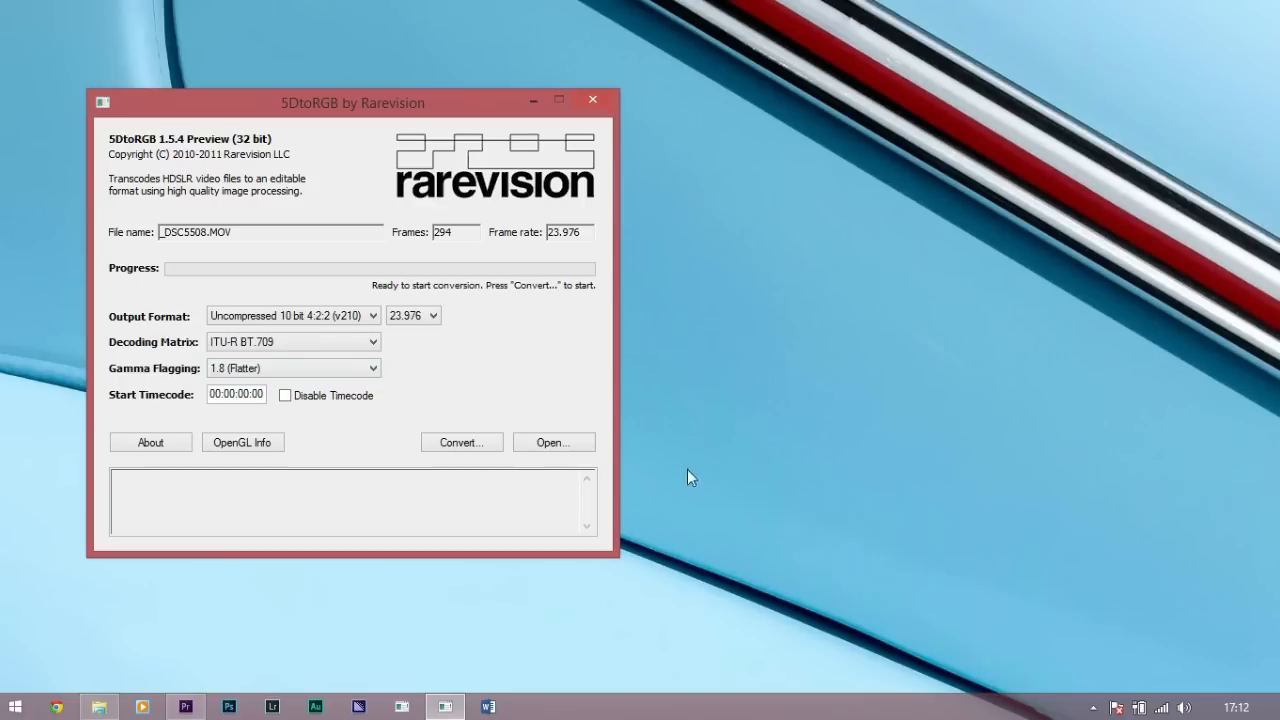
click(460, 442)
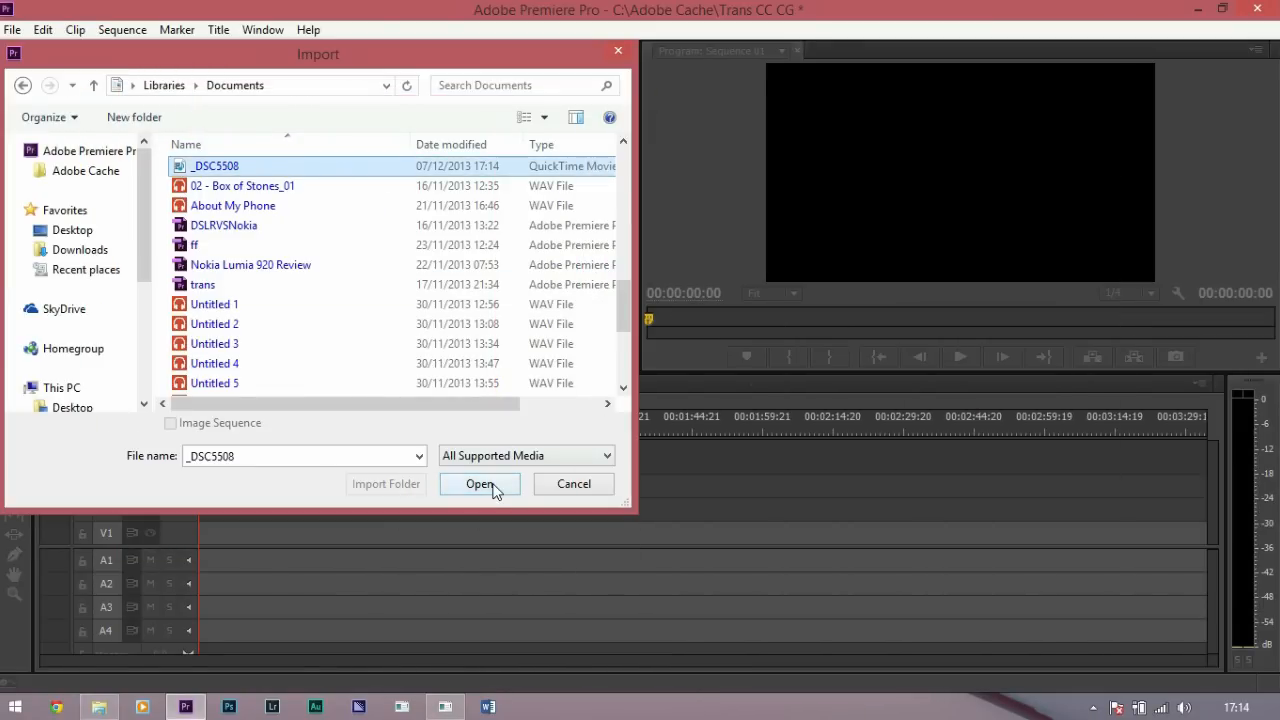
Import the transcoded _DSC5508 clip from Documents into the project bin.
click(480, 484)
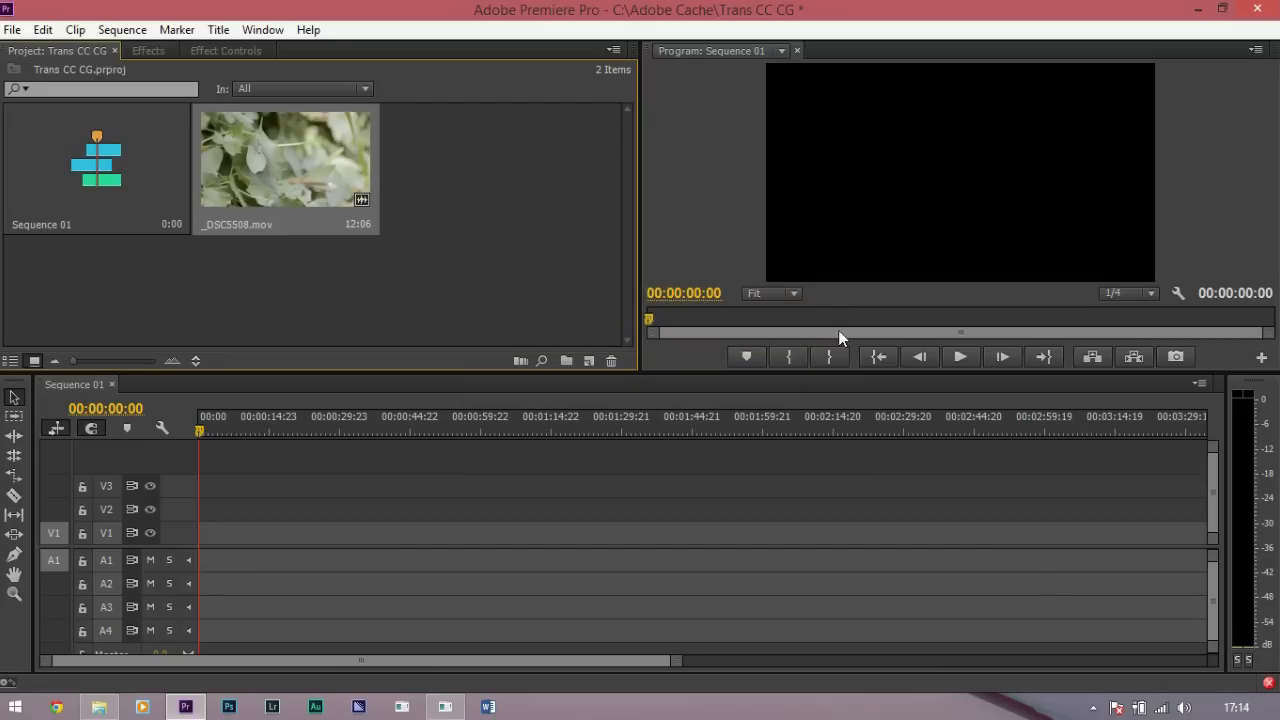
mouse_move(576, 256)
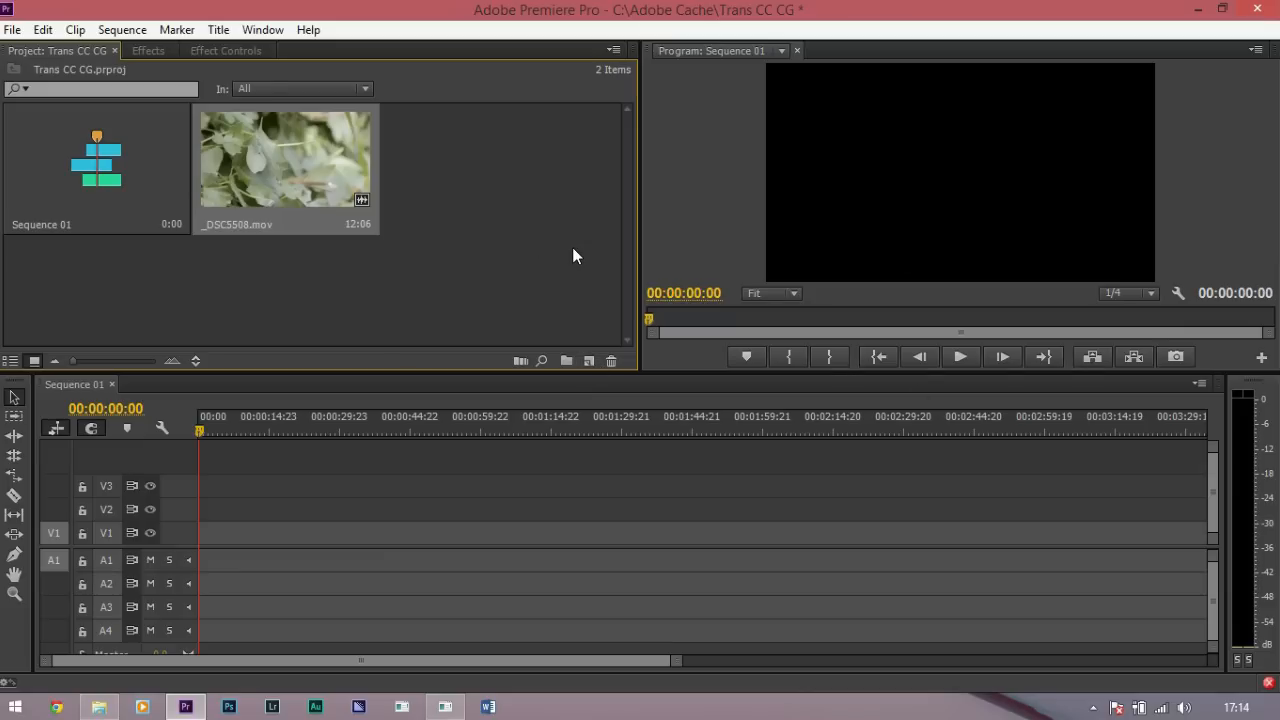
mouse_move(596, 240)
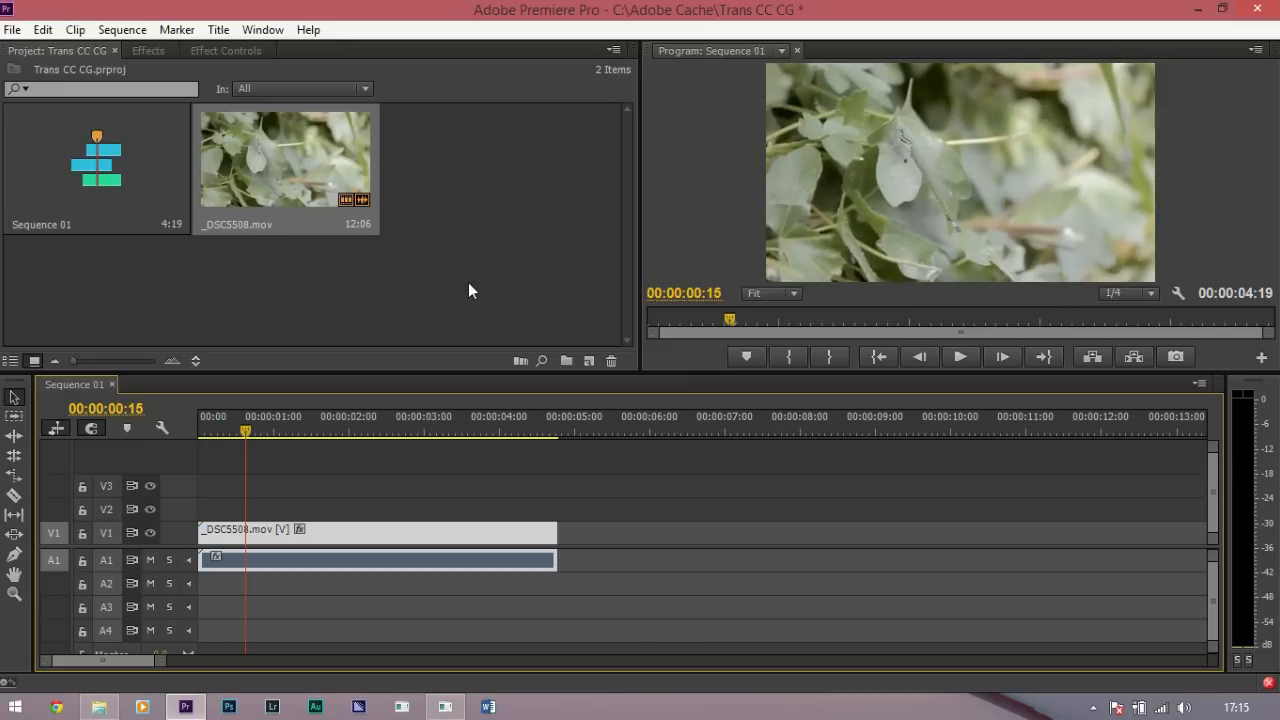
mouse_move(262, 30)
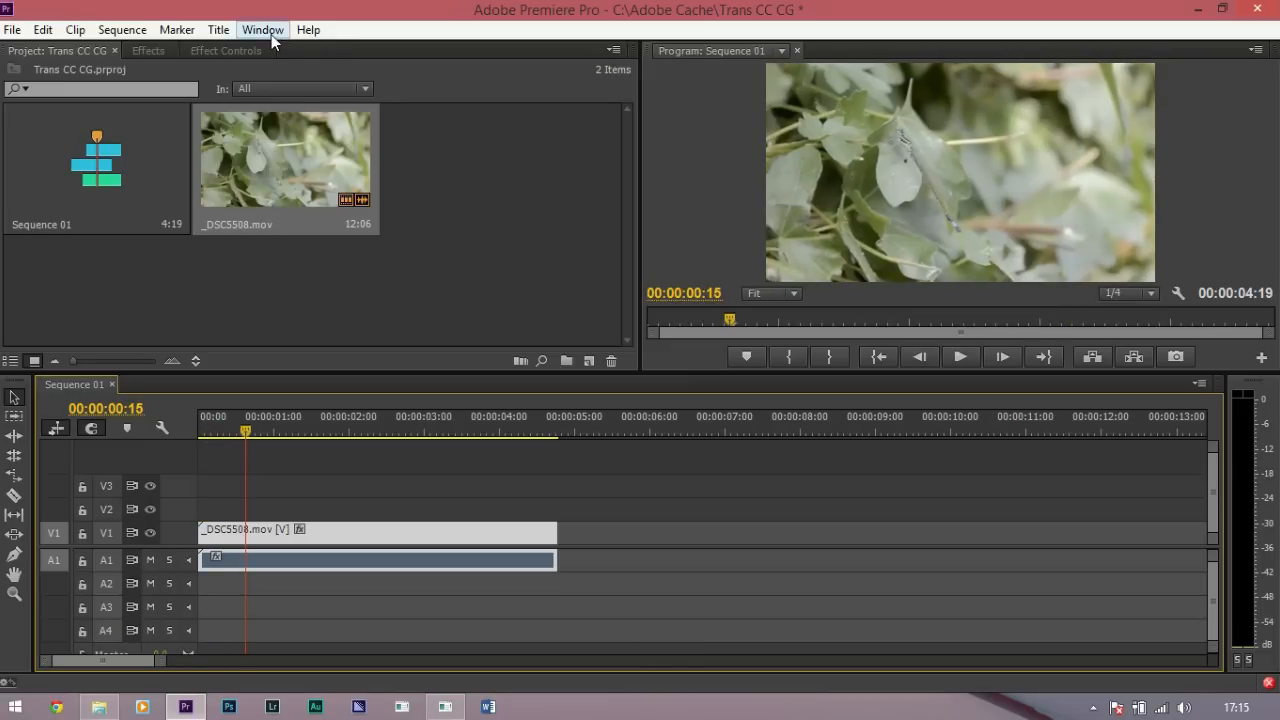
Show the sequence in a Reference Monitor set to YC Waveform.
click(262, 30)
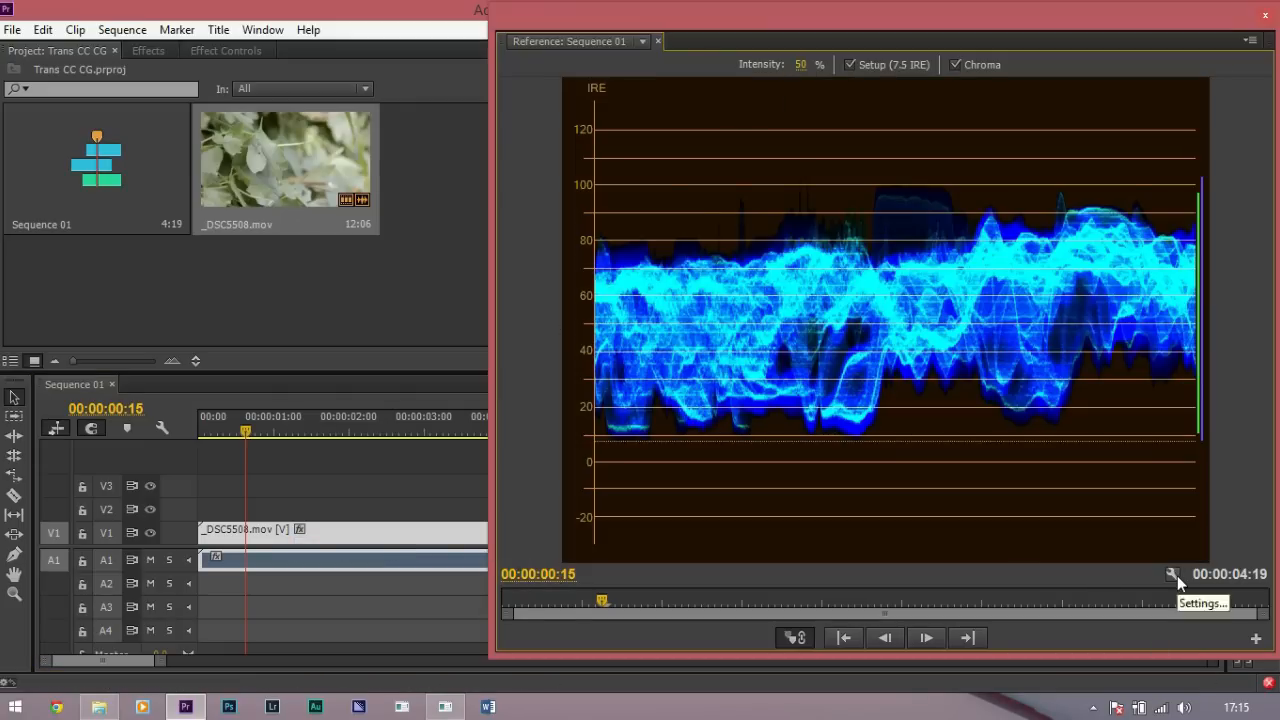
click(1172, 574)
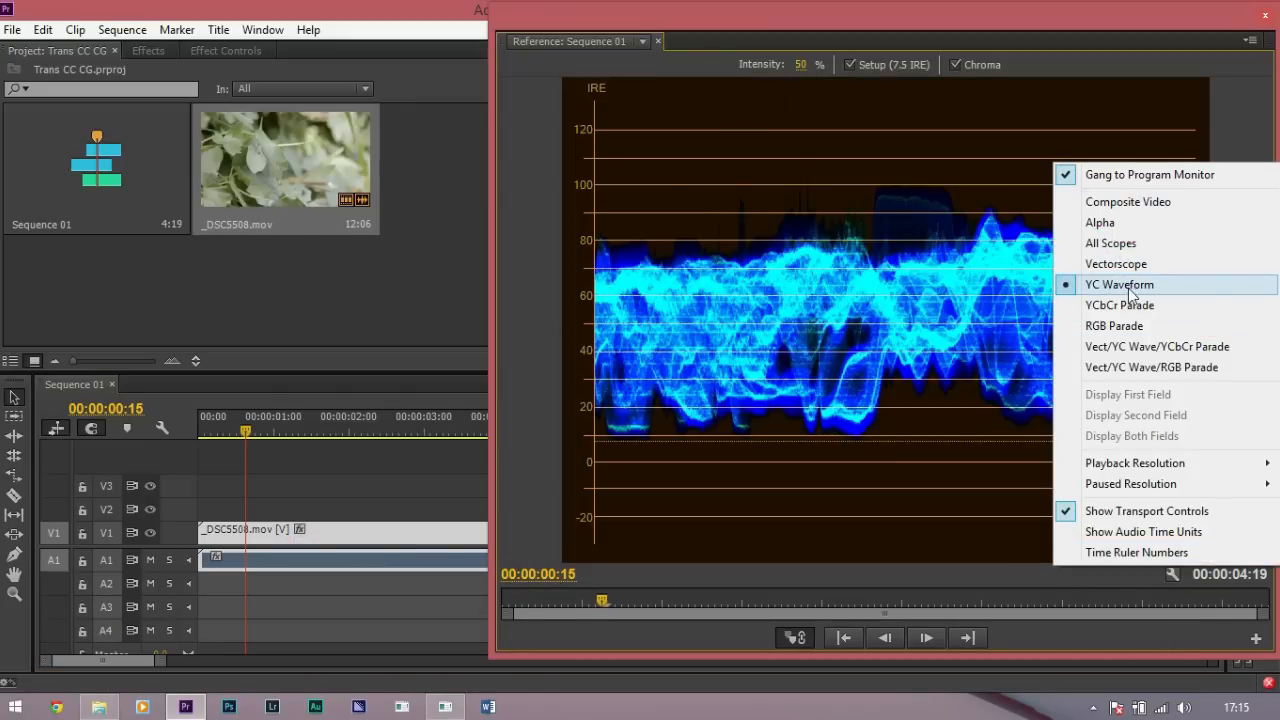
click(1118, 284)
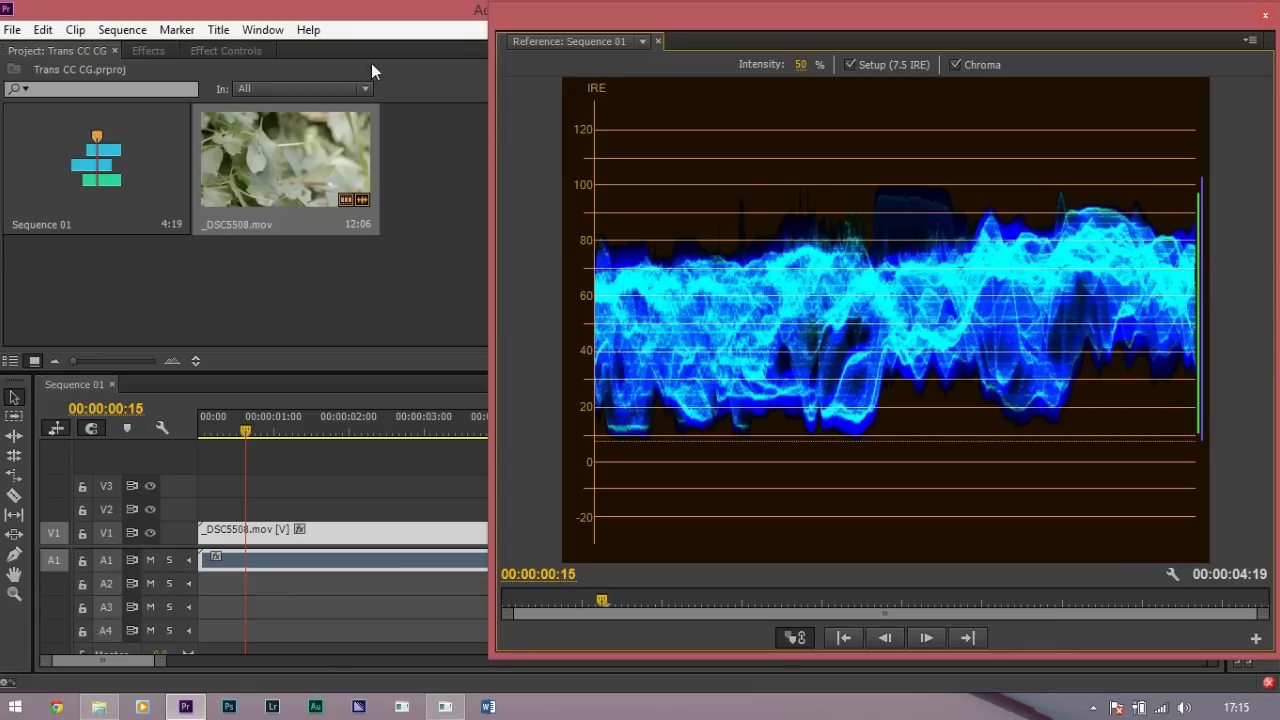
Expand the Video Effects category down to the Color Correction effects.
click(148, 50)
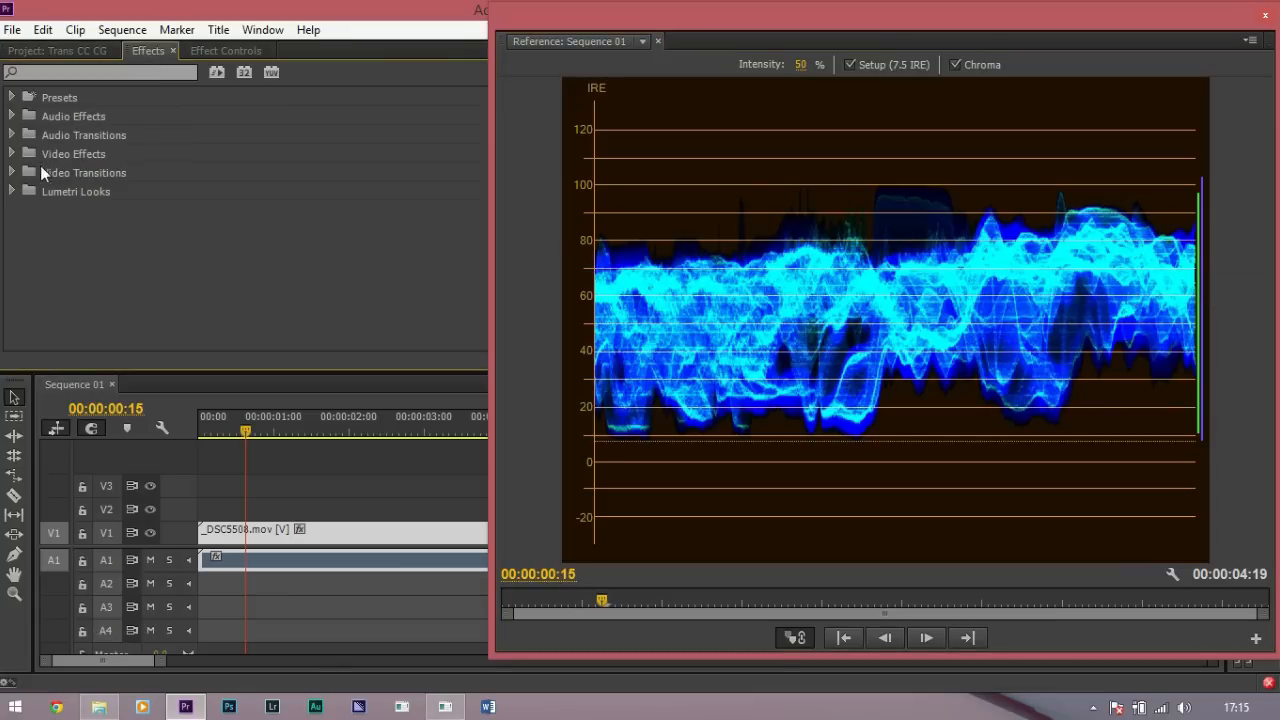
click(12, 152)
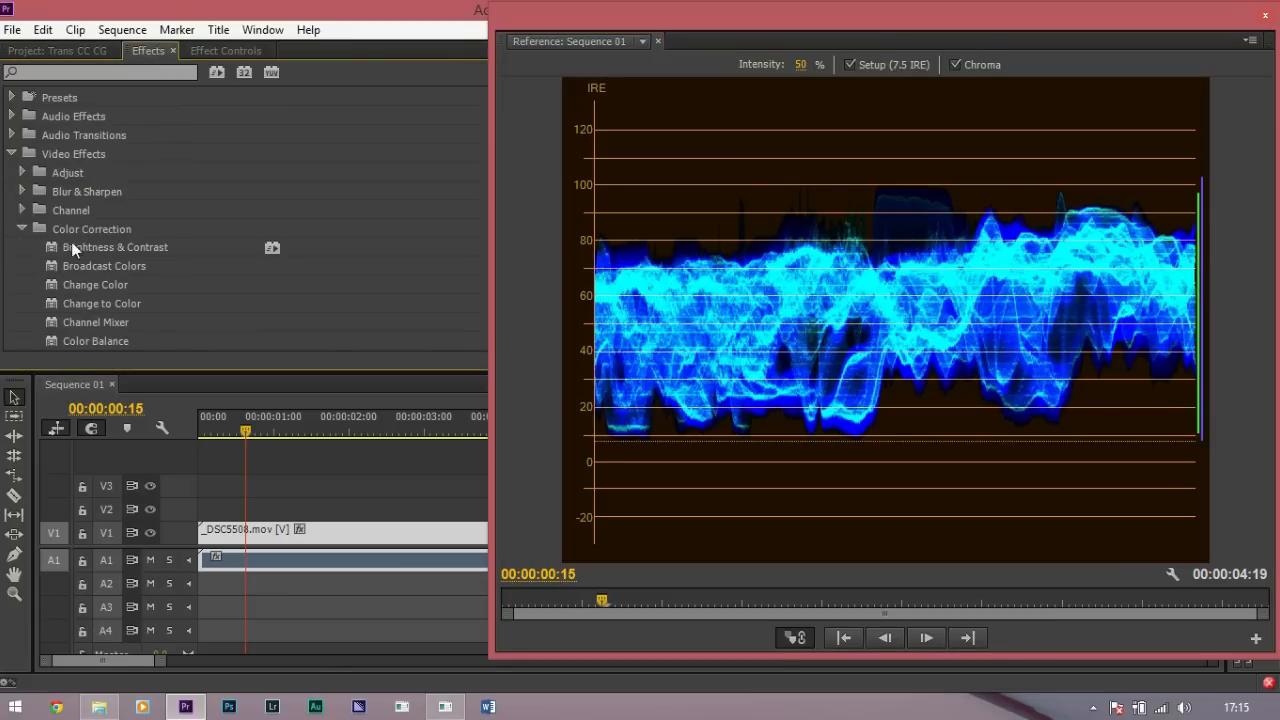
scroll(down, 3)
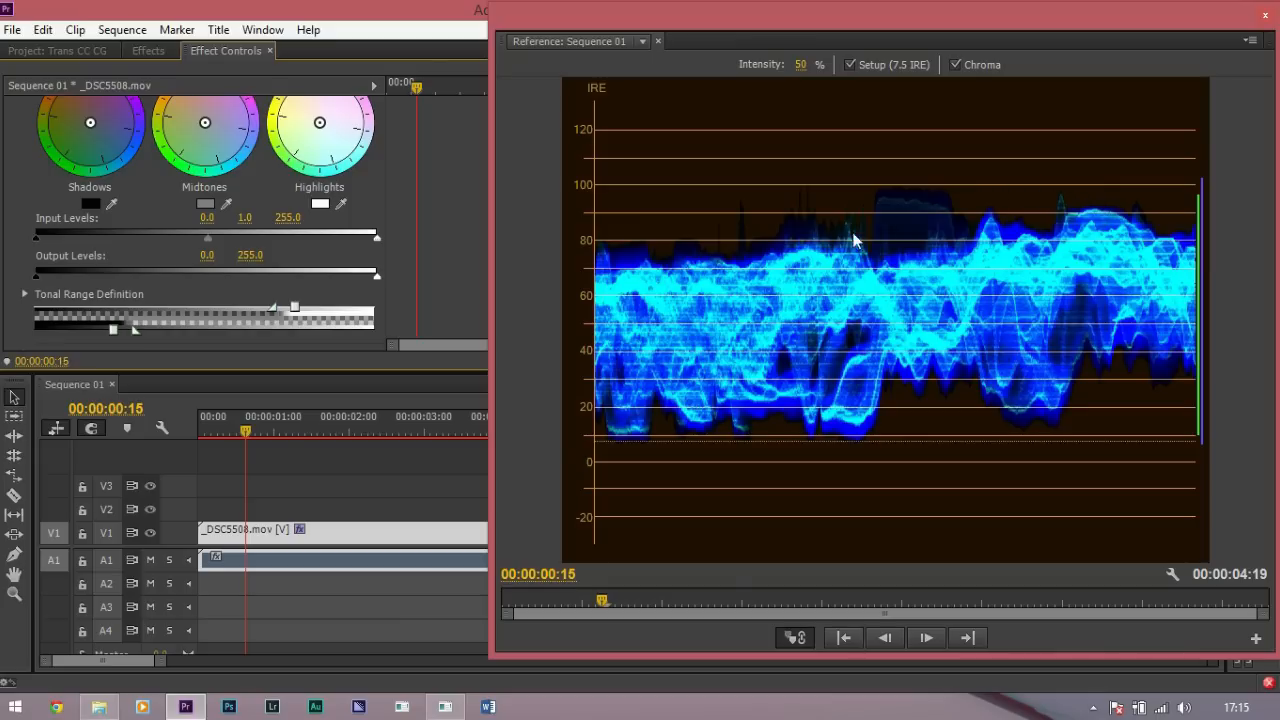
mouse_move(610, 442)
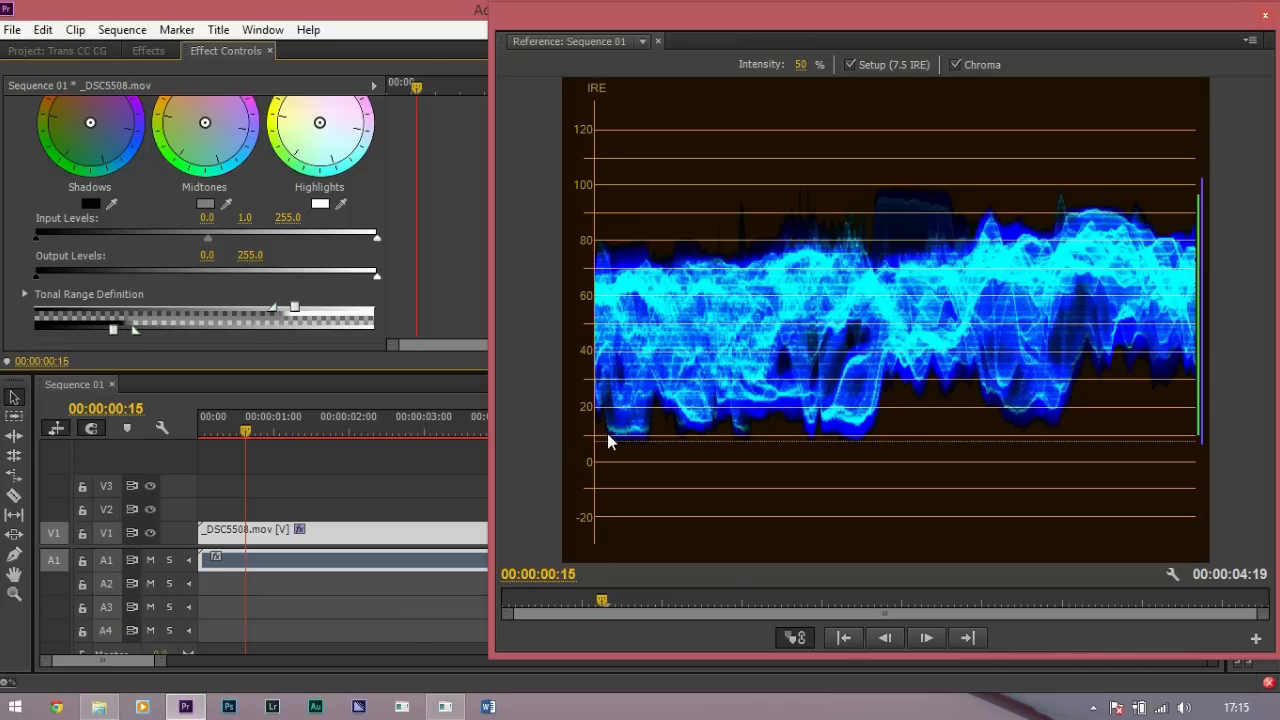
mouse_move(688, 444)
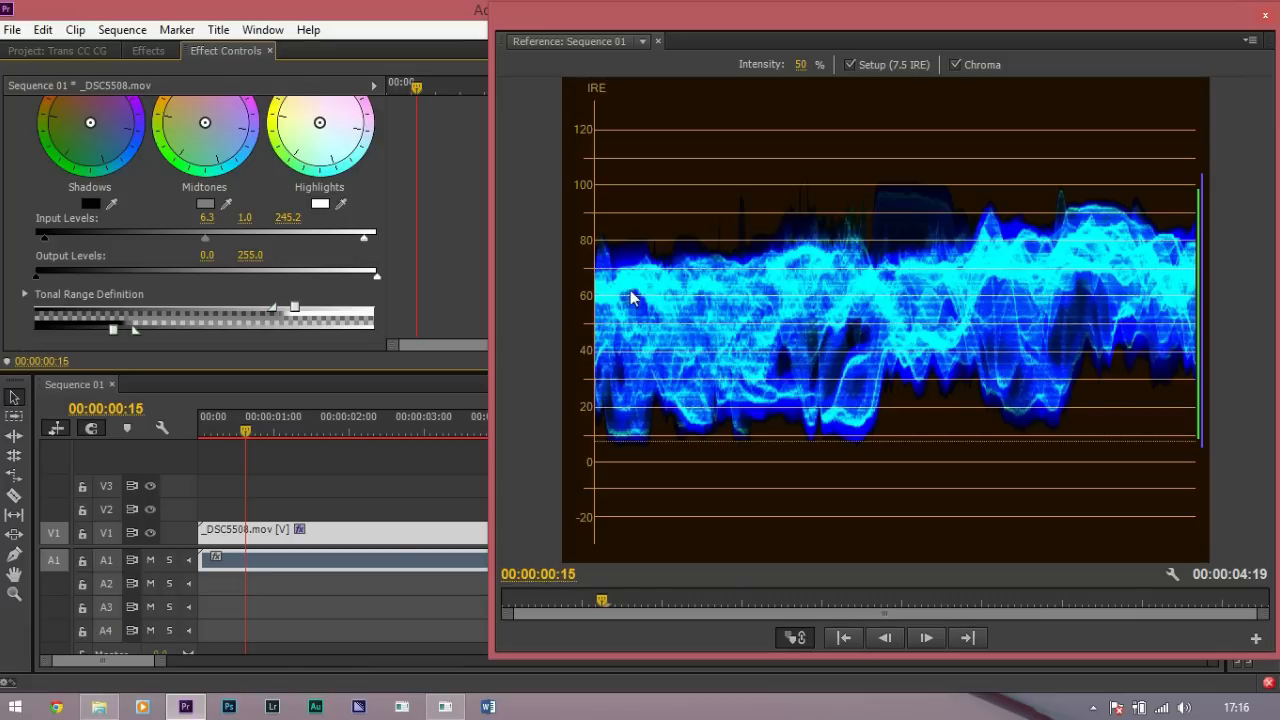
mouse_move(624, 298)
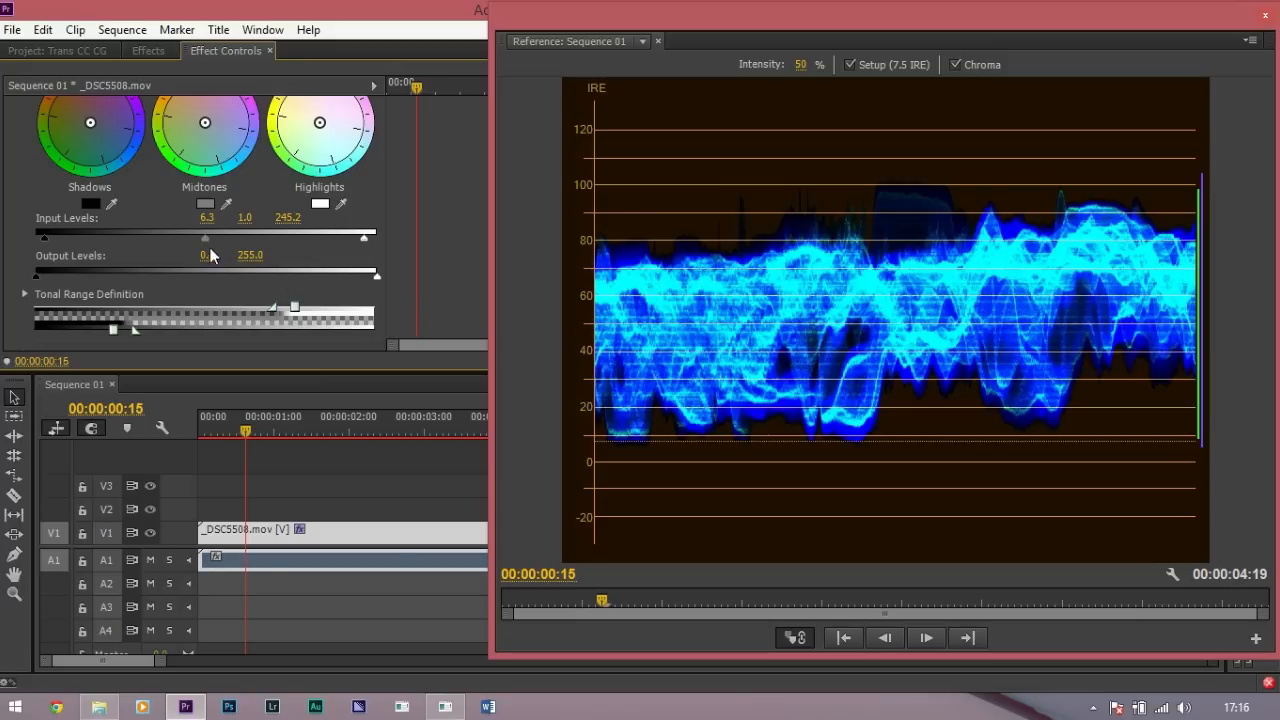
Tighten the Three-Way Color Corrector levels to 6.3 and 245.2 against the waveform.
drag(204, 236, 196, 236)
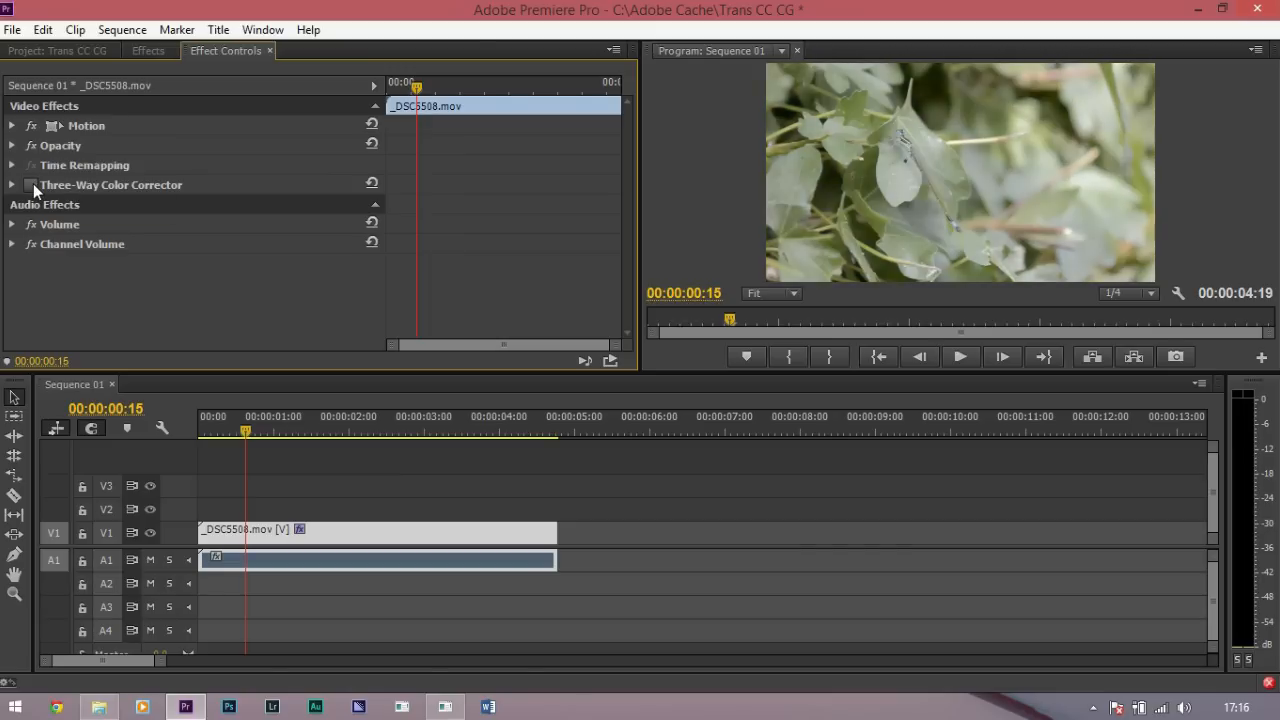
Expand the Red Giant Color Suite folder and apply Colorista II to _DSC5508.mov.
click(32, 184)
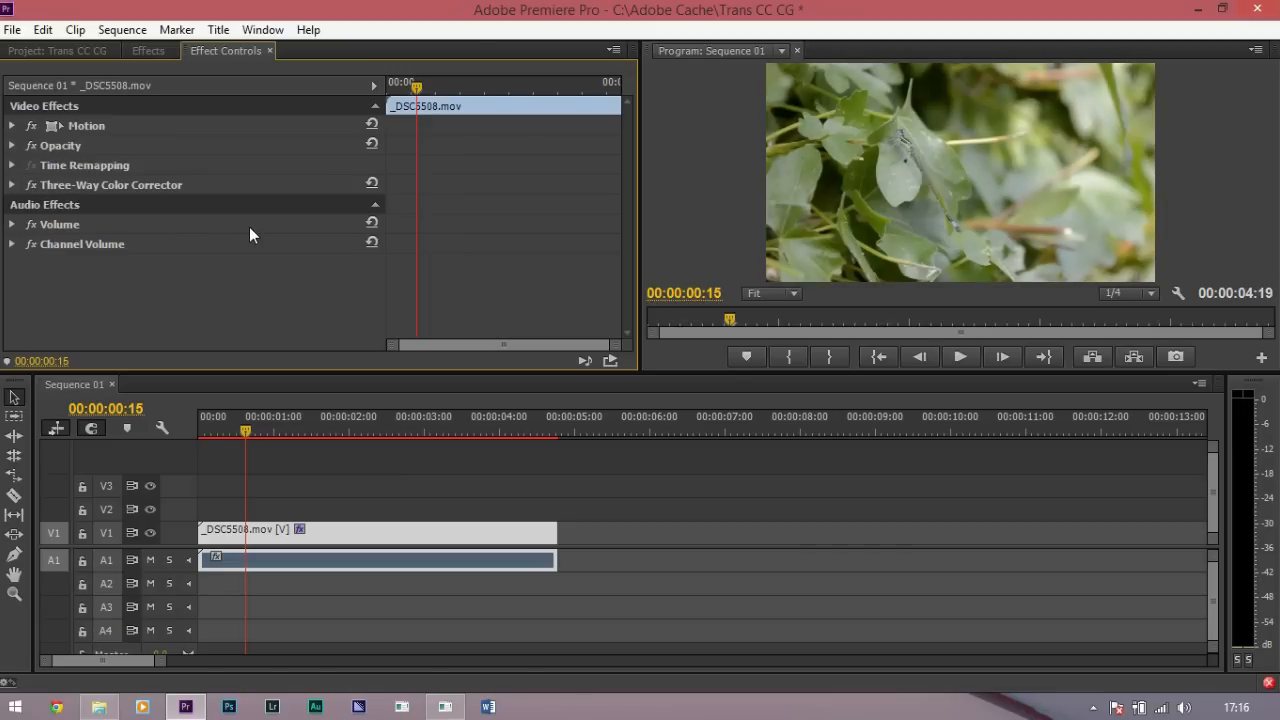
mouse_move(472, 248)
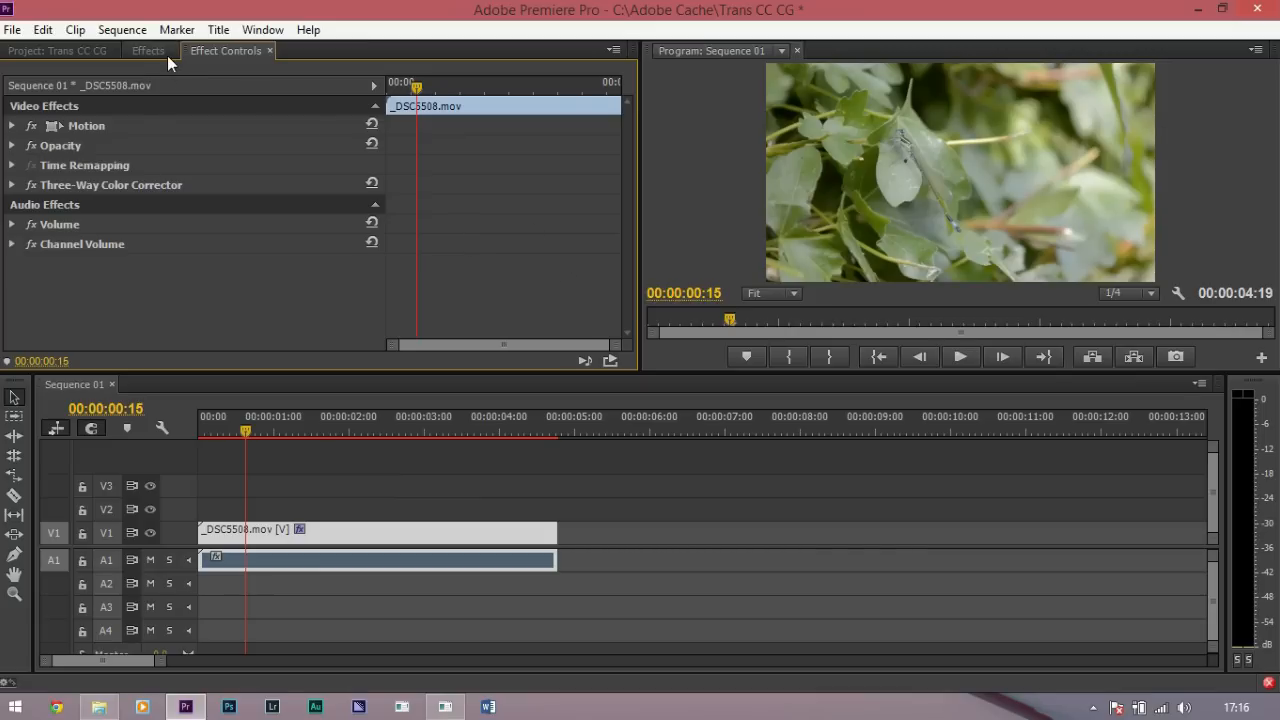
click(148, 50)
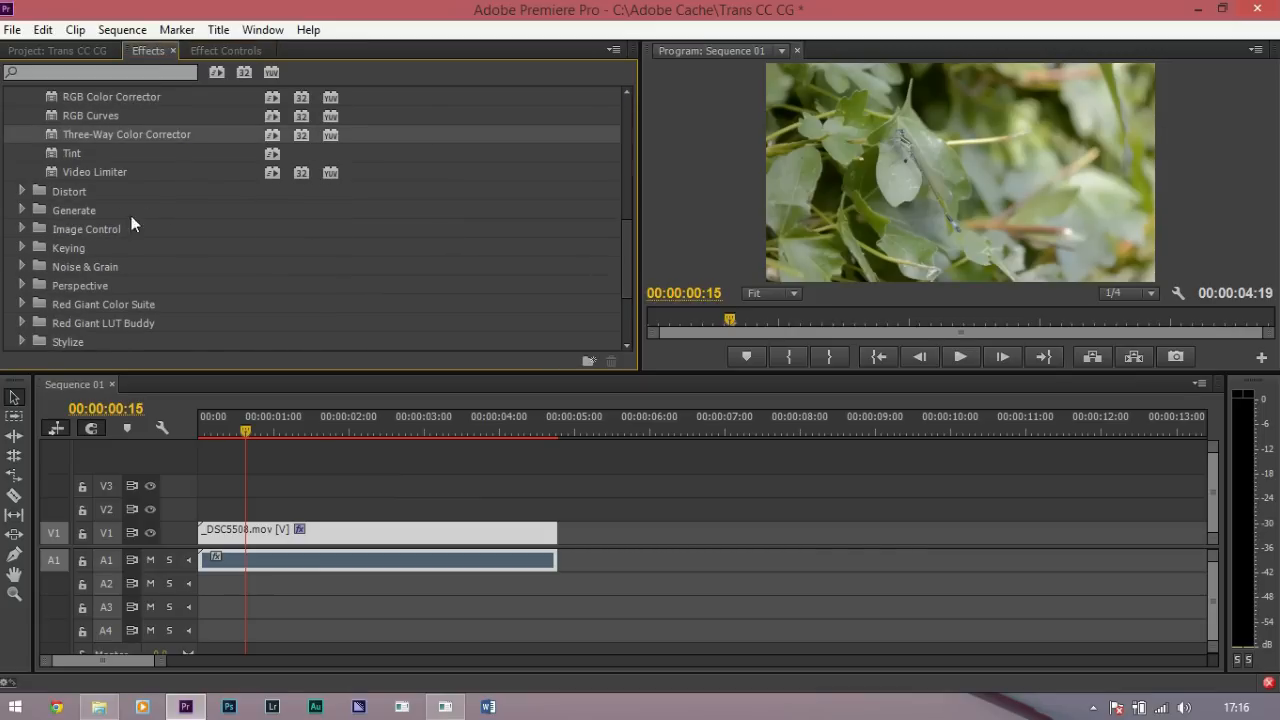
scroll(down, 3)
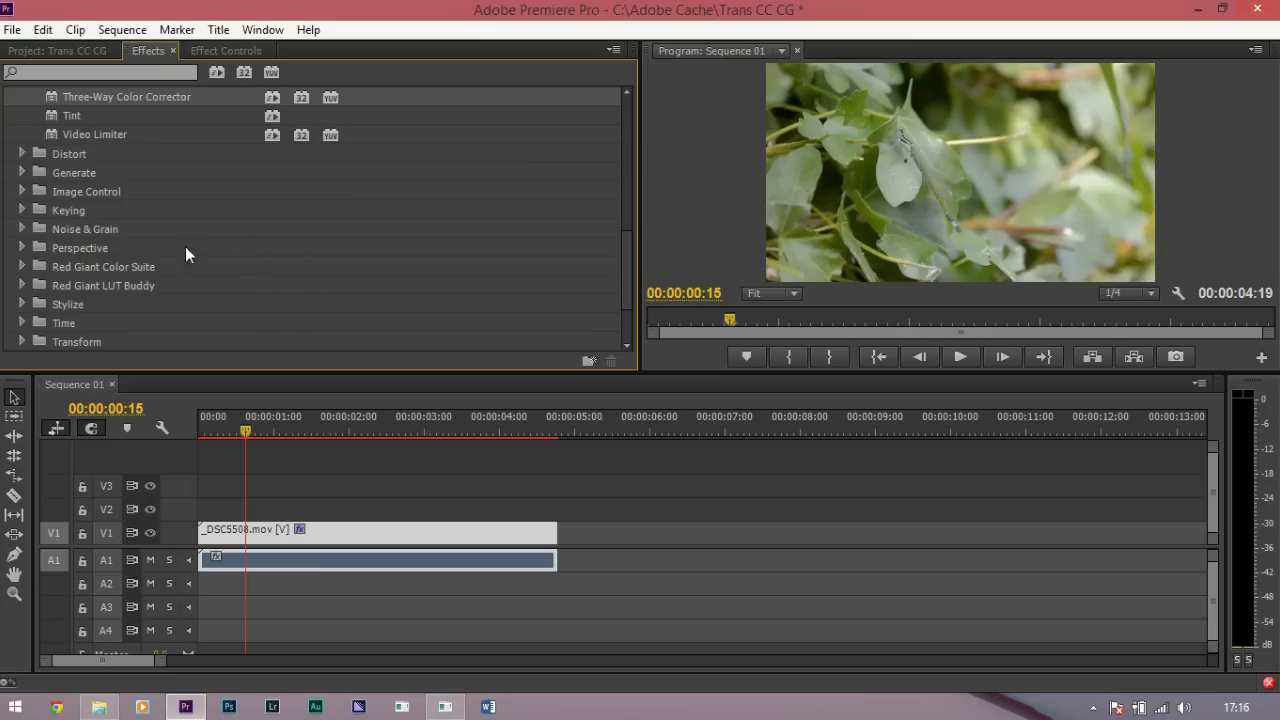
click(22, 266)
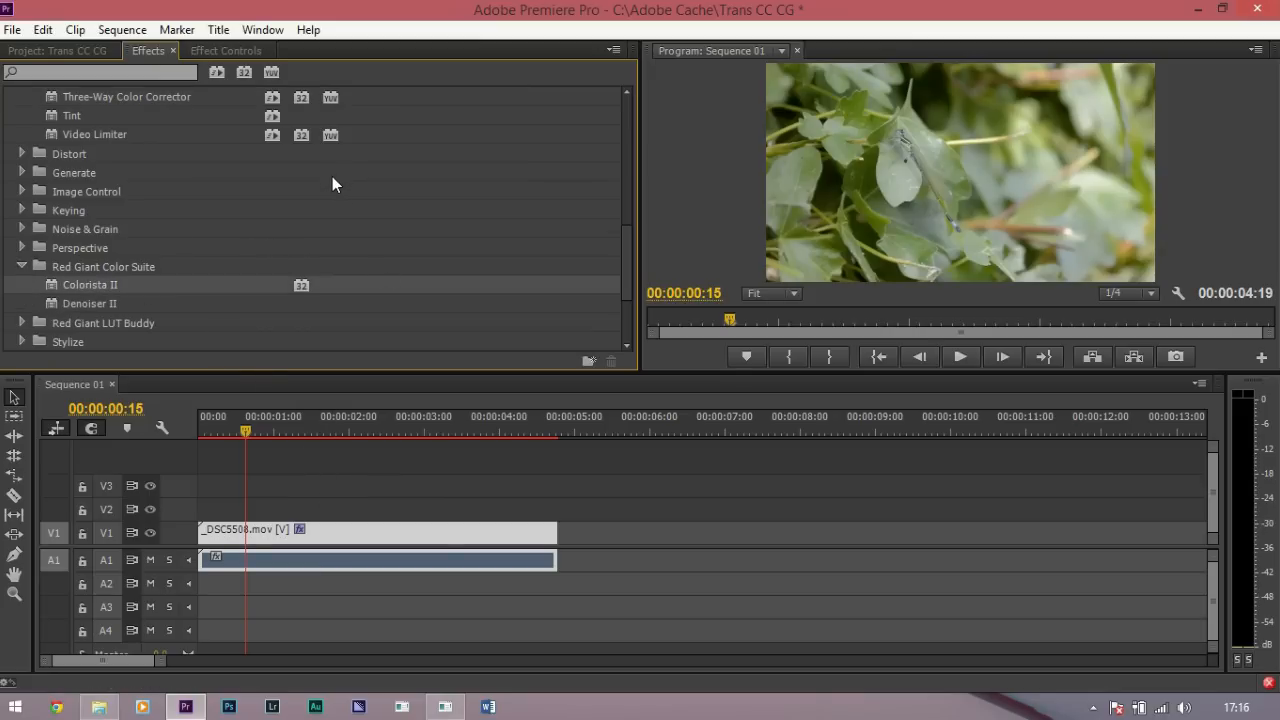
click(226, 50)
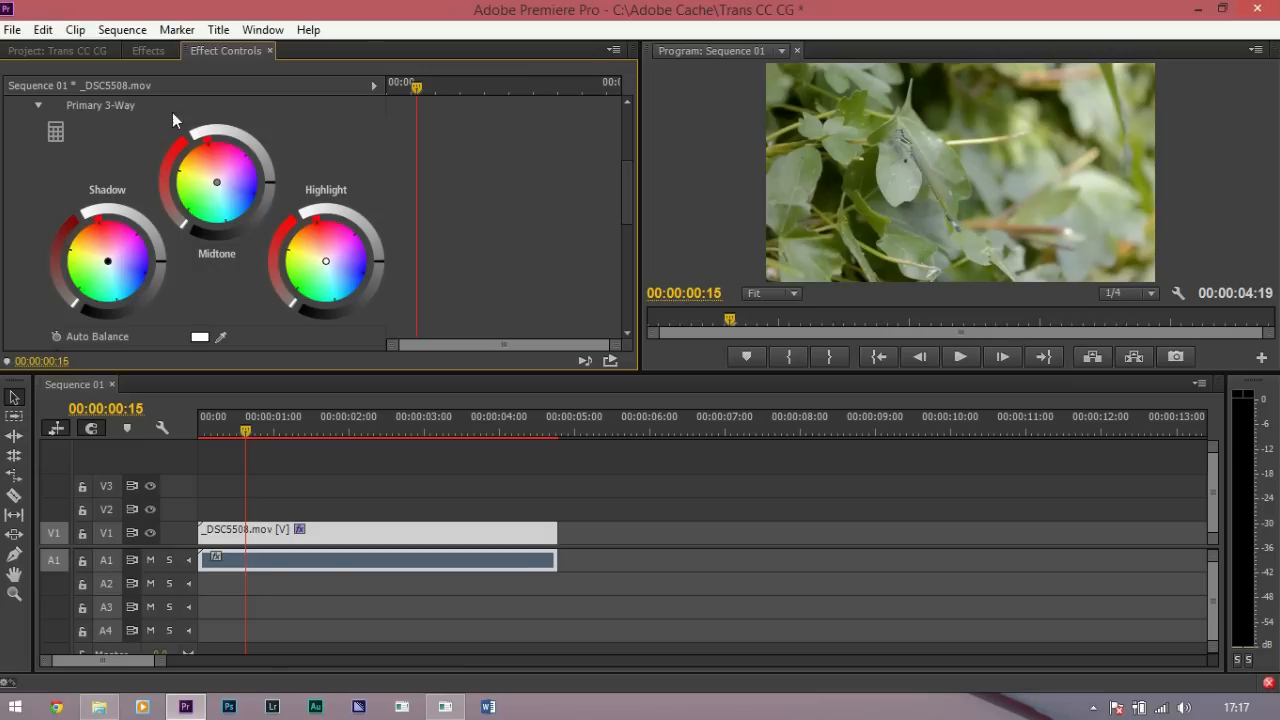
mouse_move(292, 176)
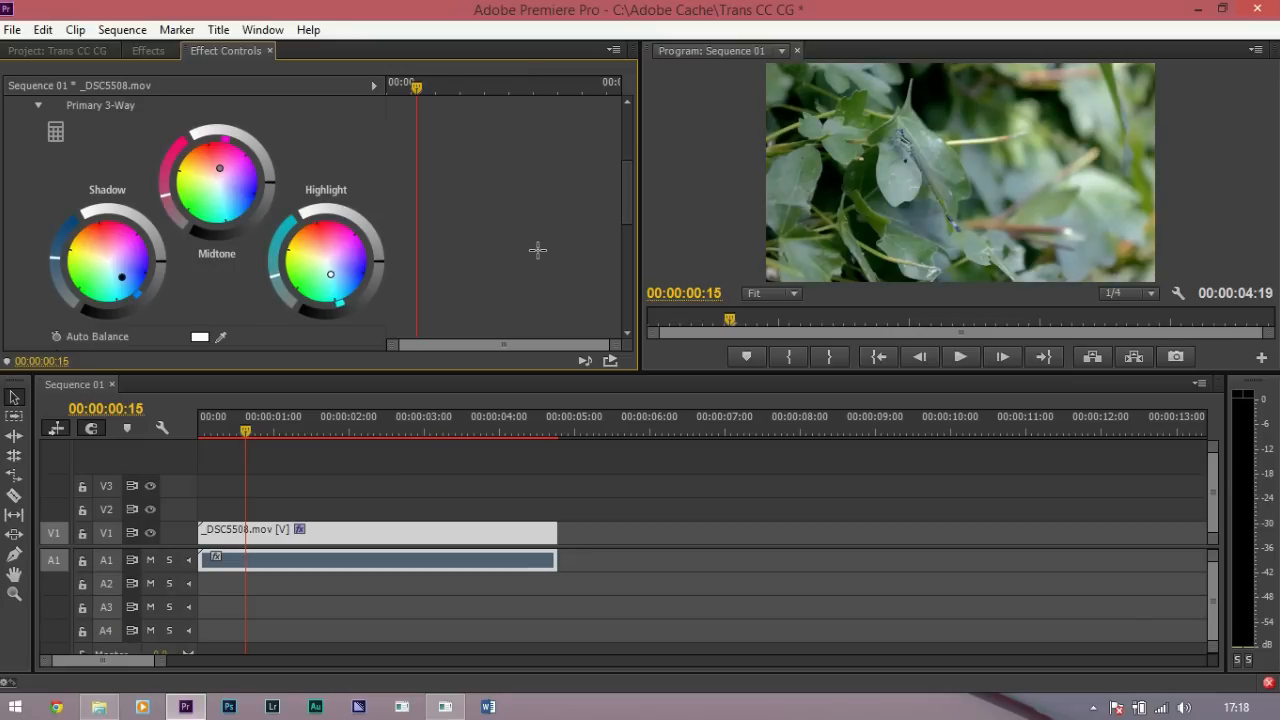
Reveal Colorista II's saturation and HSL options in Effect Controls.
scroll(down, 3)
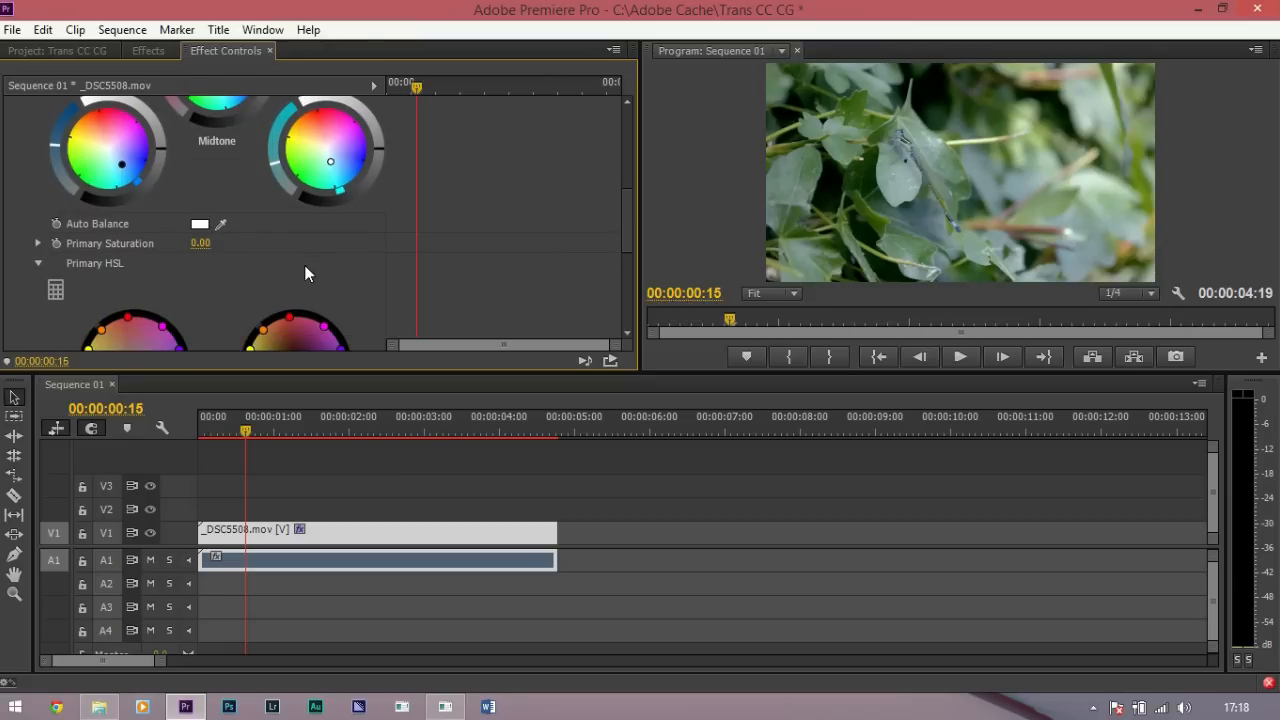
mouse_move(476, 256)
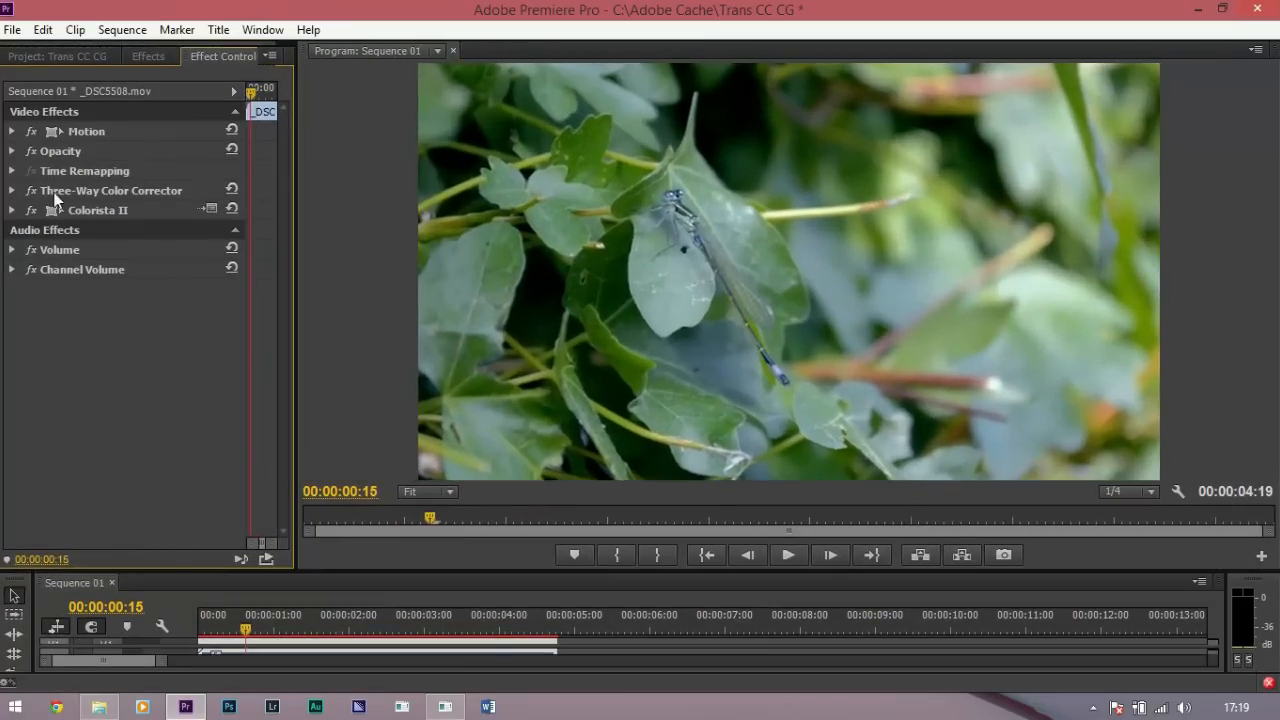
Toggle the Colorista II grade off and back on for a before/after comparison.
click(32, 190)
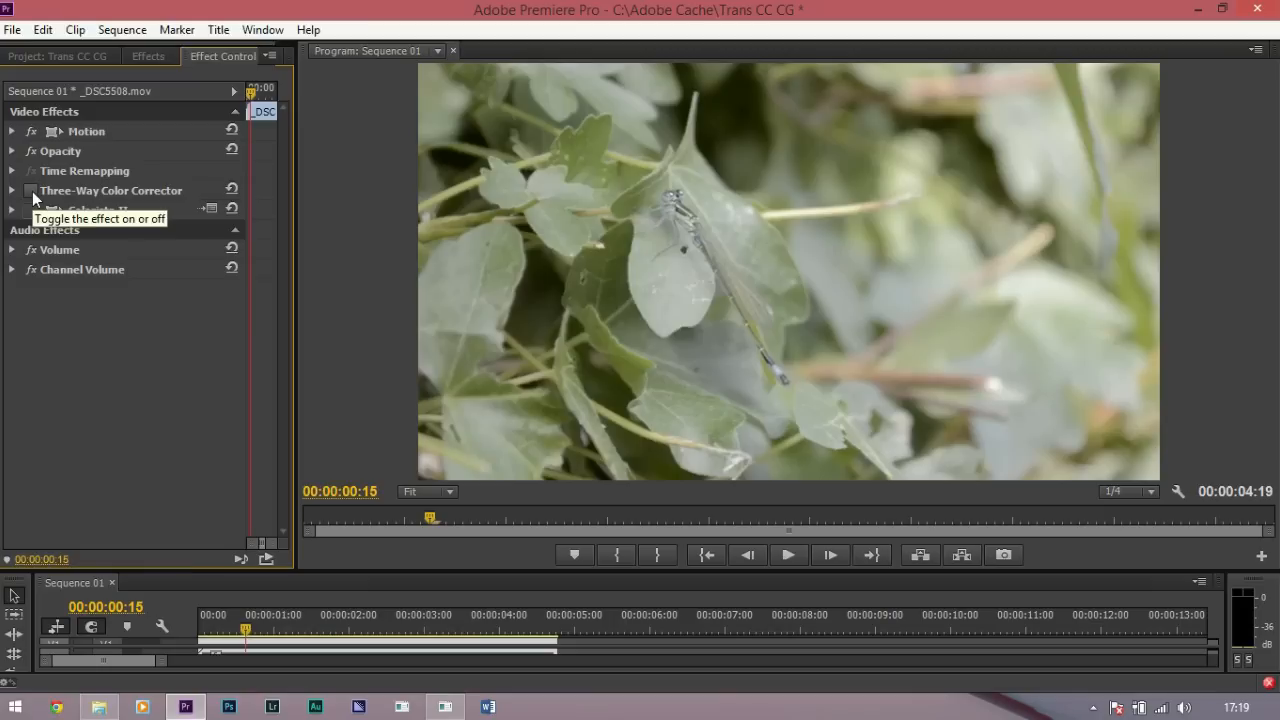
click(32, 210)
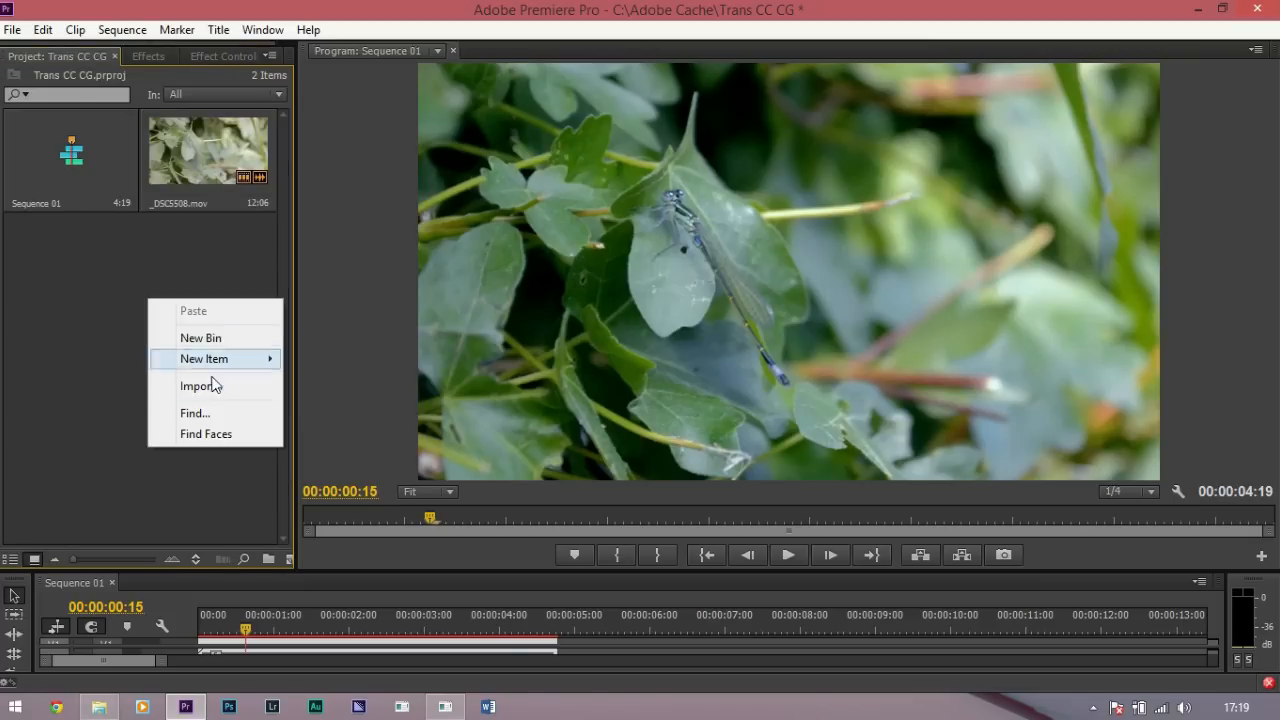
Start importing 04-MED_CLEAN.mov, browsing into the drive holding the grain clip.
click(200, 384)
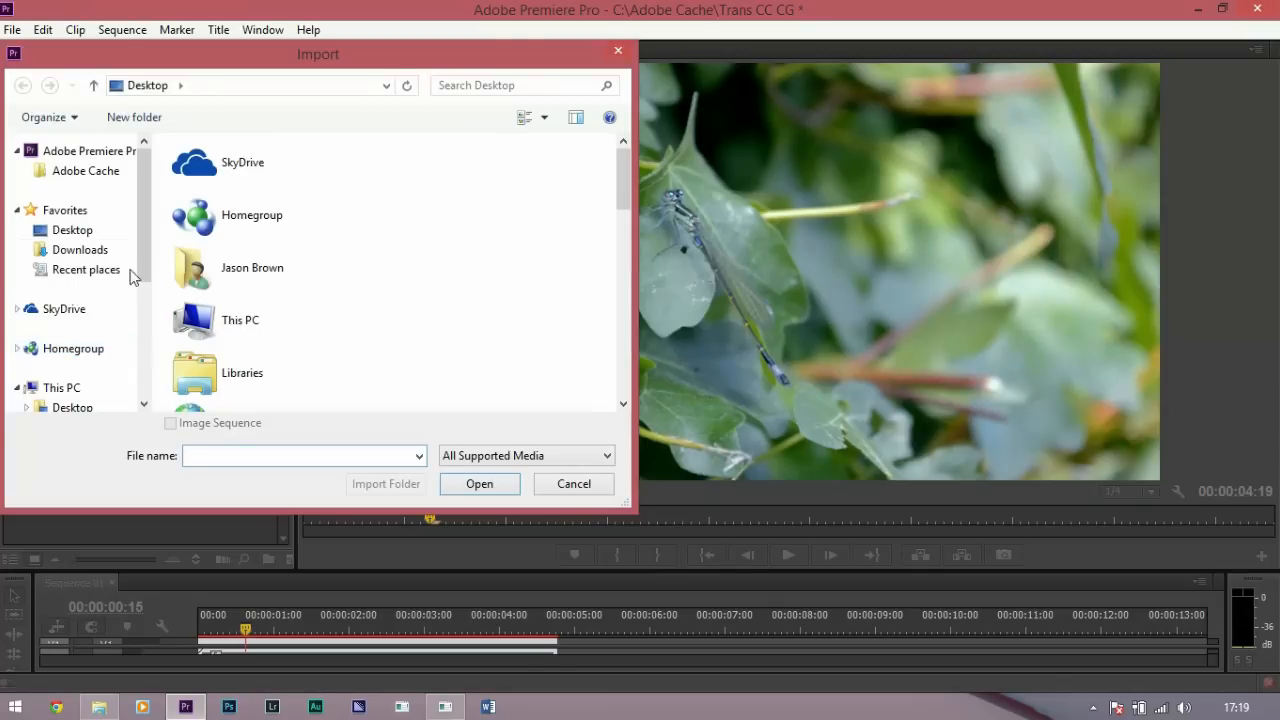
scroll(down, 3)
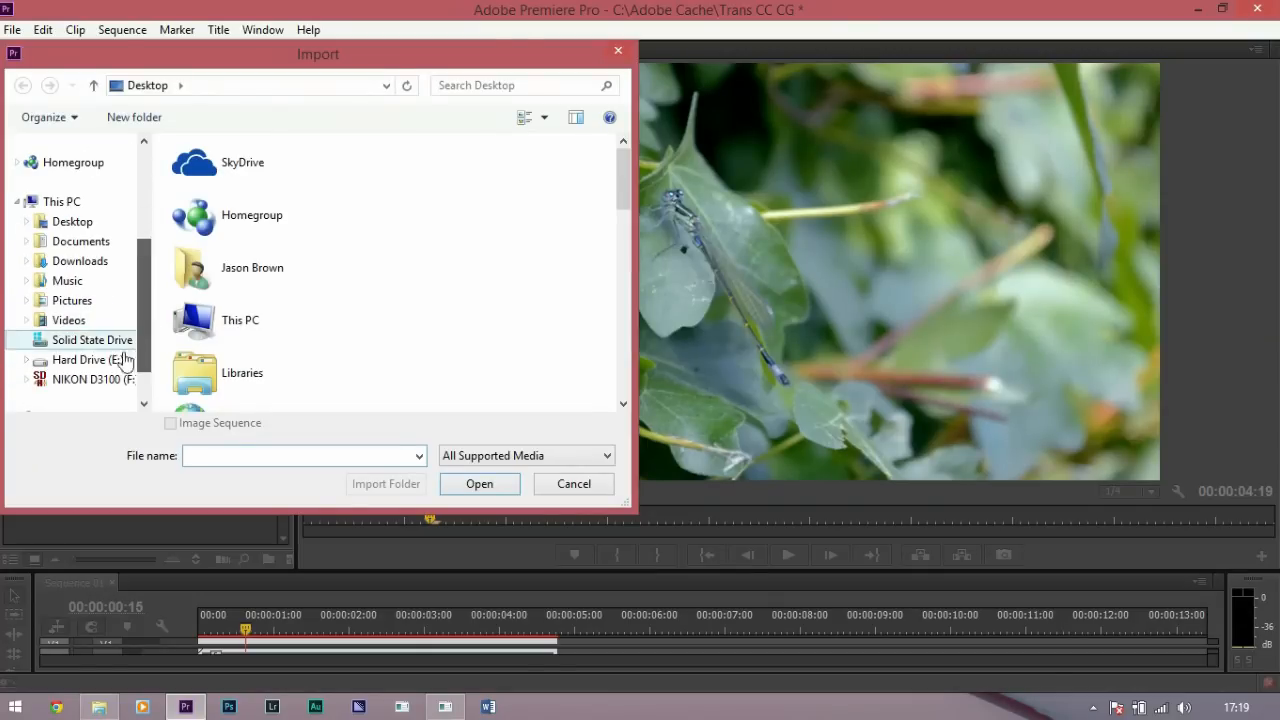
double_click(78, 360)
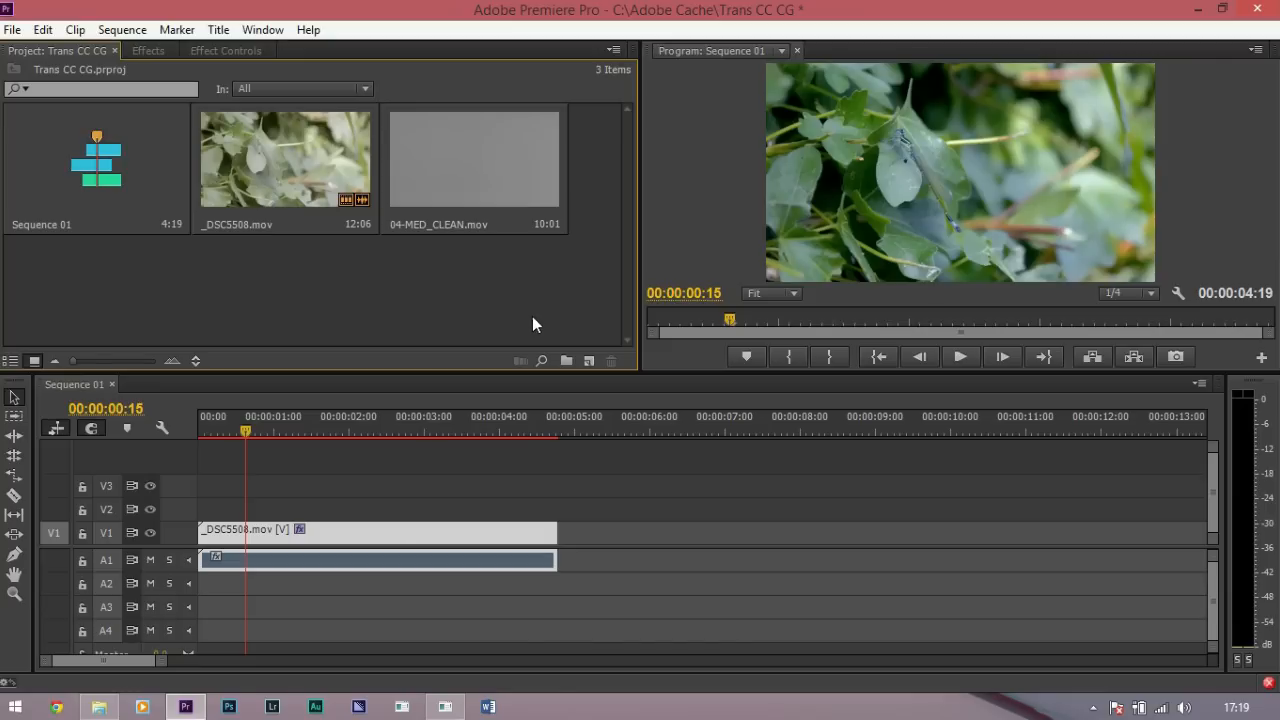
mouse_move(484, 164)
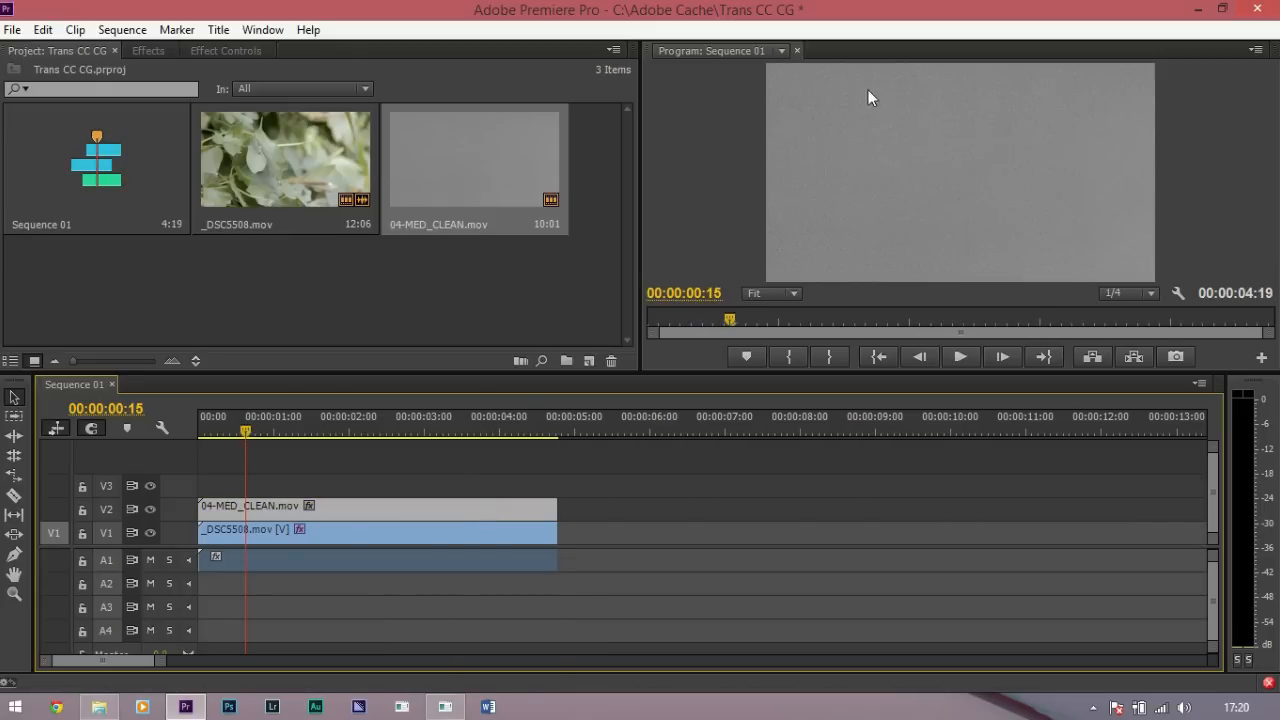
mouse_move(388, 68)
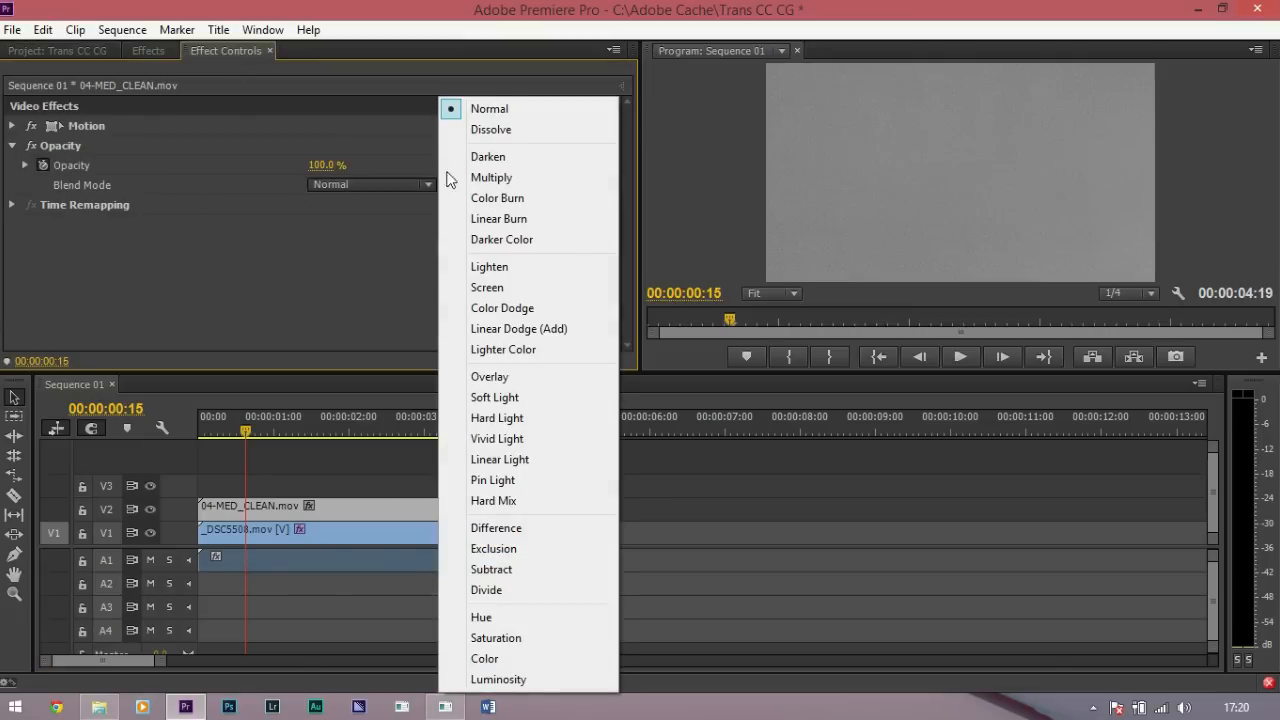
Blend the 04-MED_CLEAN.mov grain layer over the footage using Overlay mode.
click(490, 376)
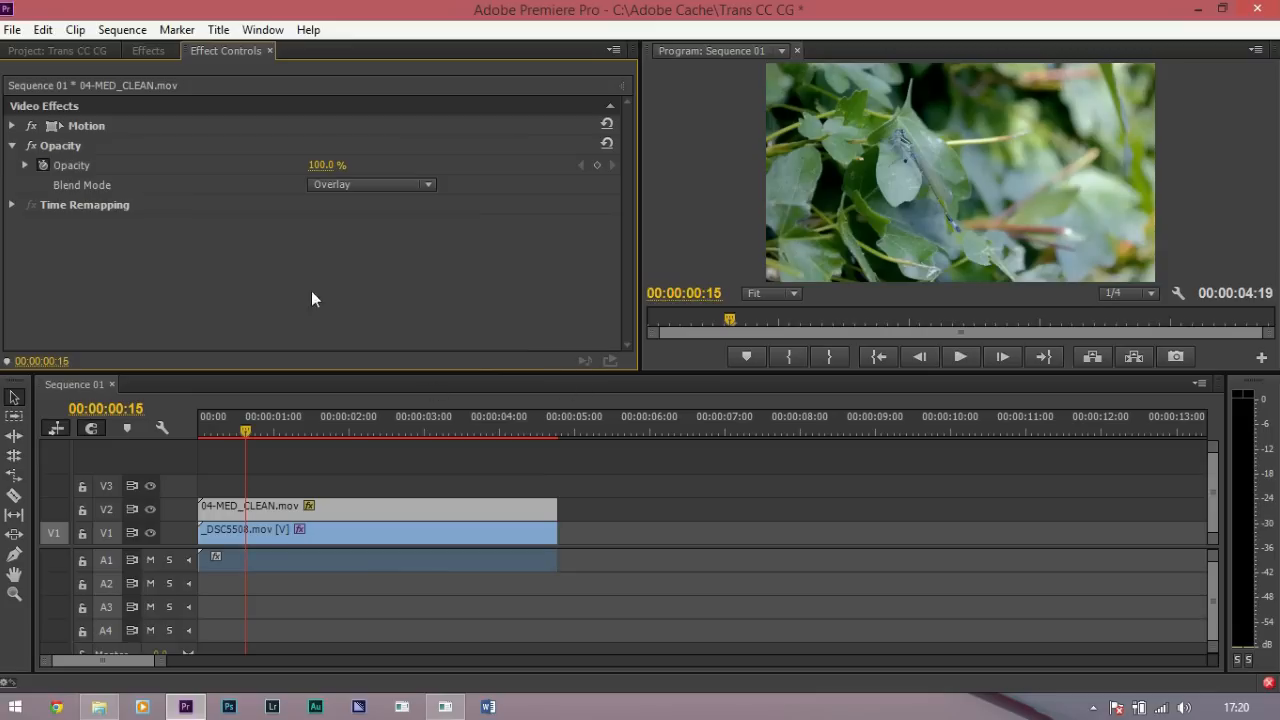
click(56, 50)
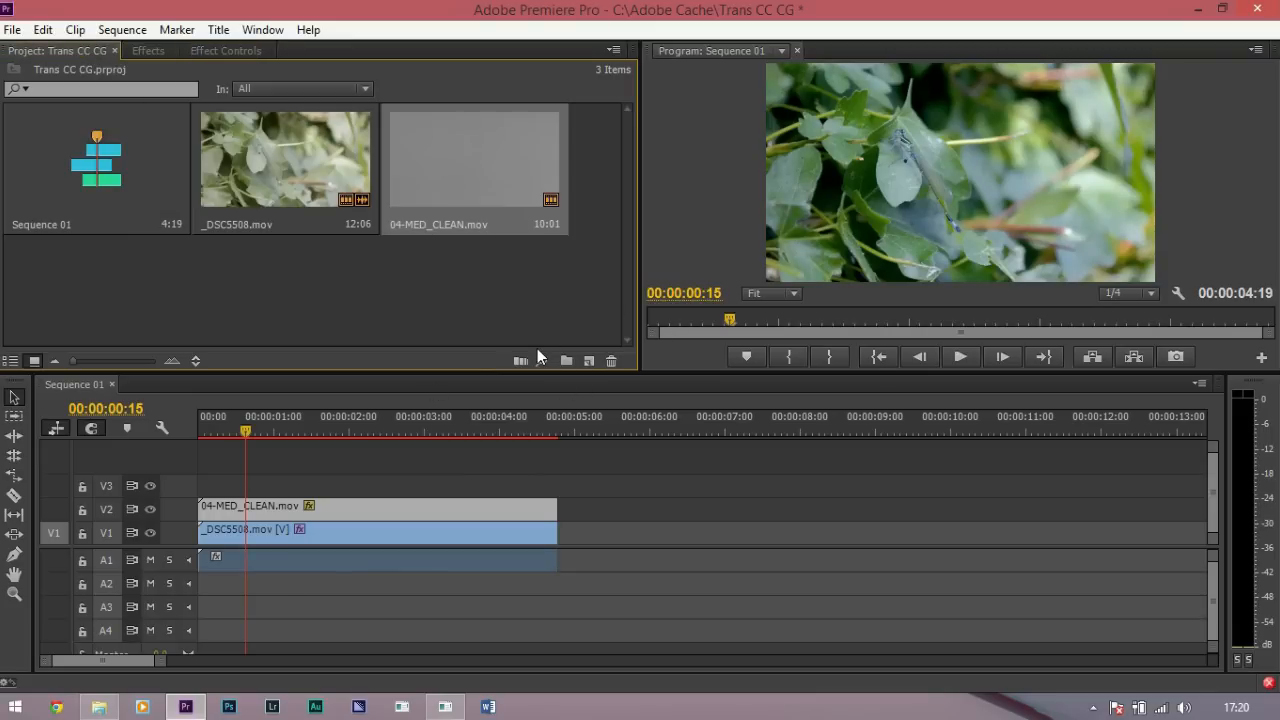
mouse_move(524, 360)
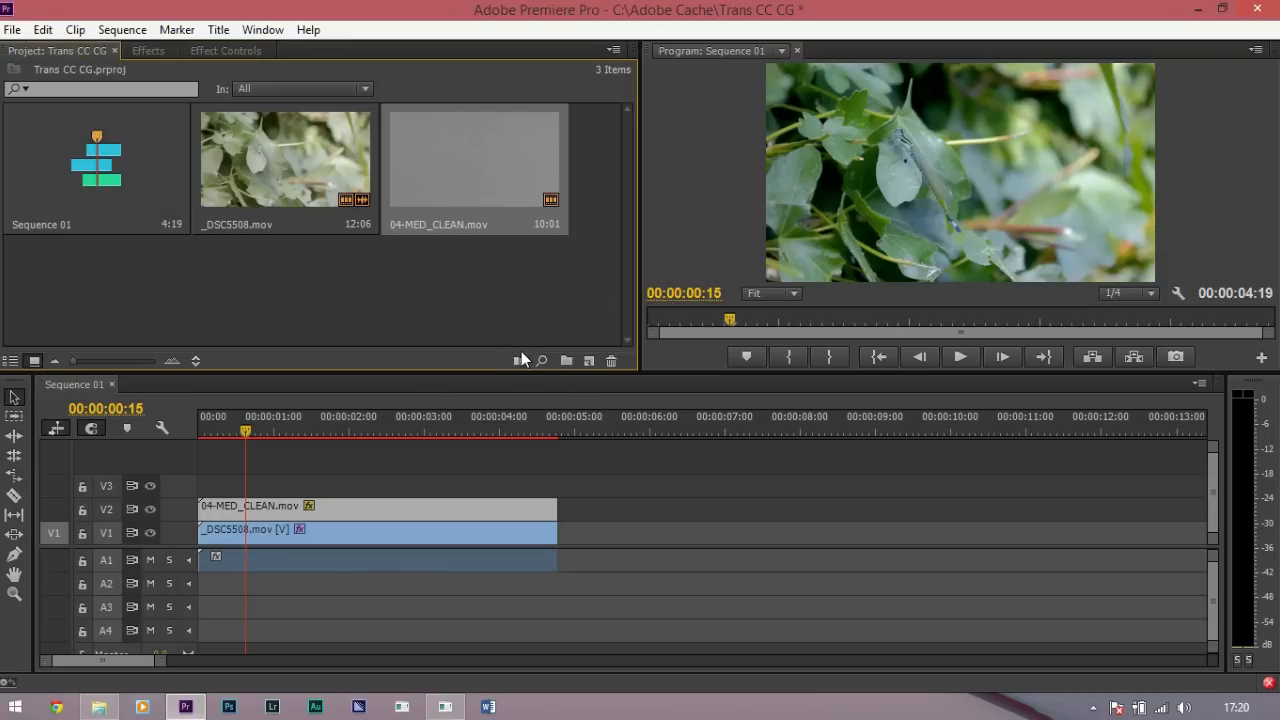
mouse_move(548, 344)
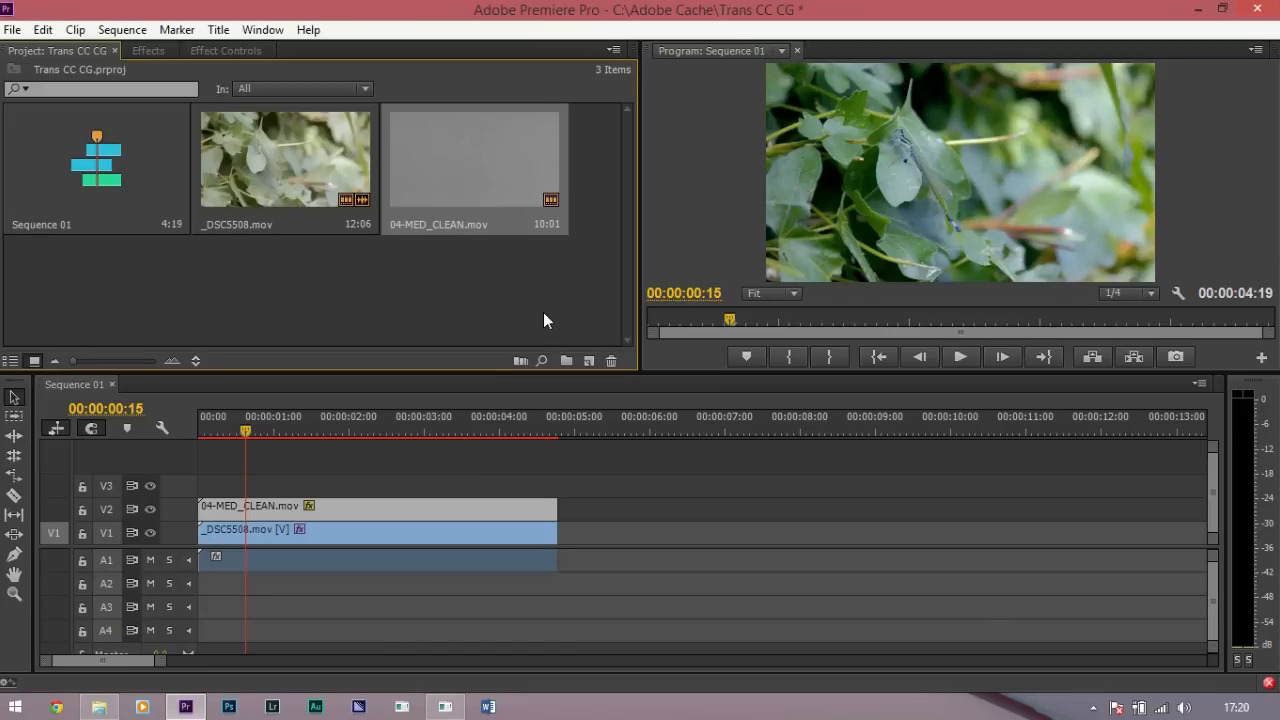
mouse_move(520, 220)
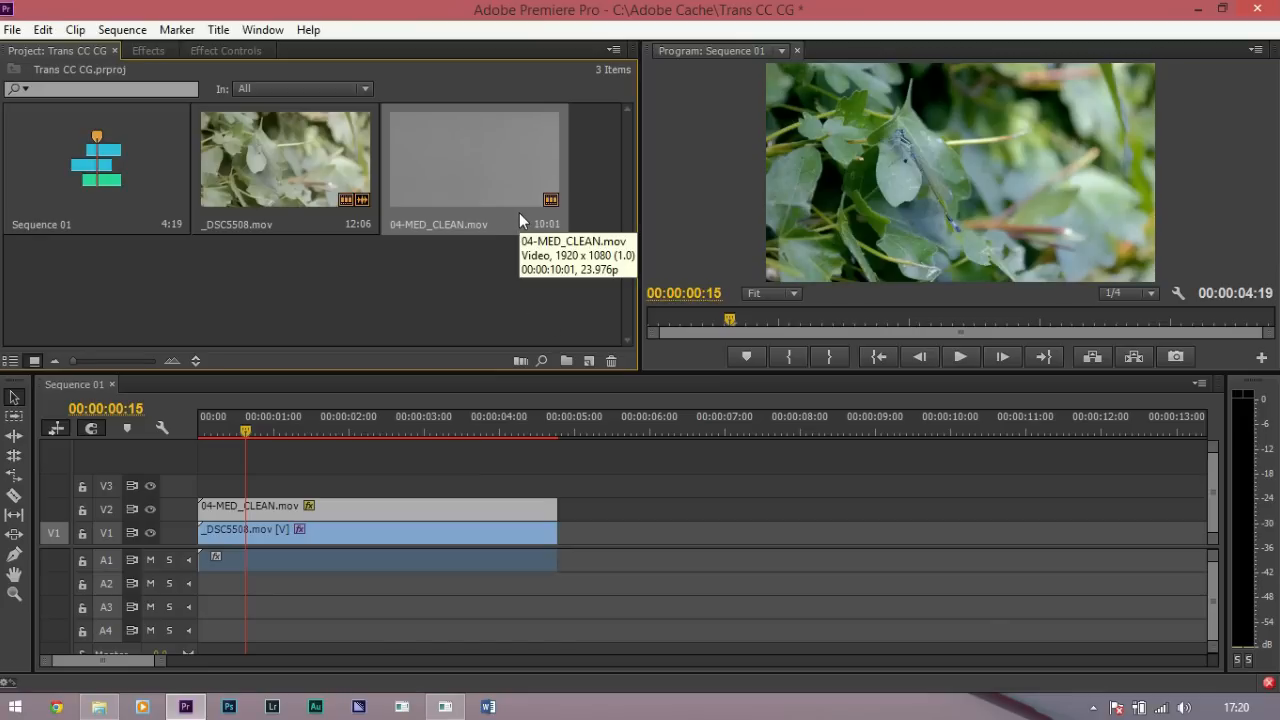
mouse_move(408, 176)
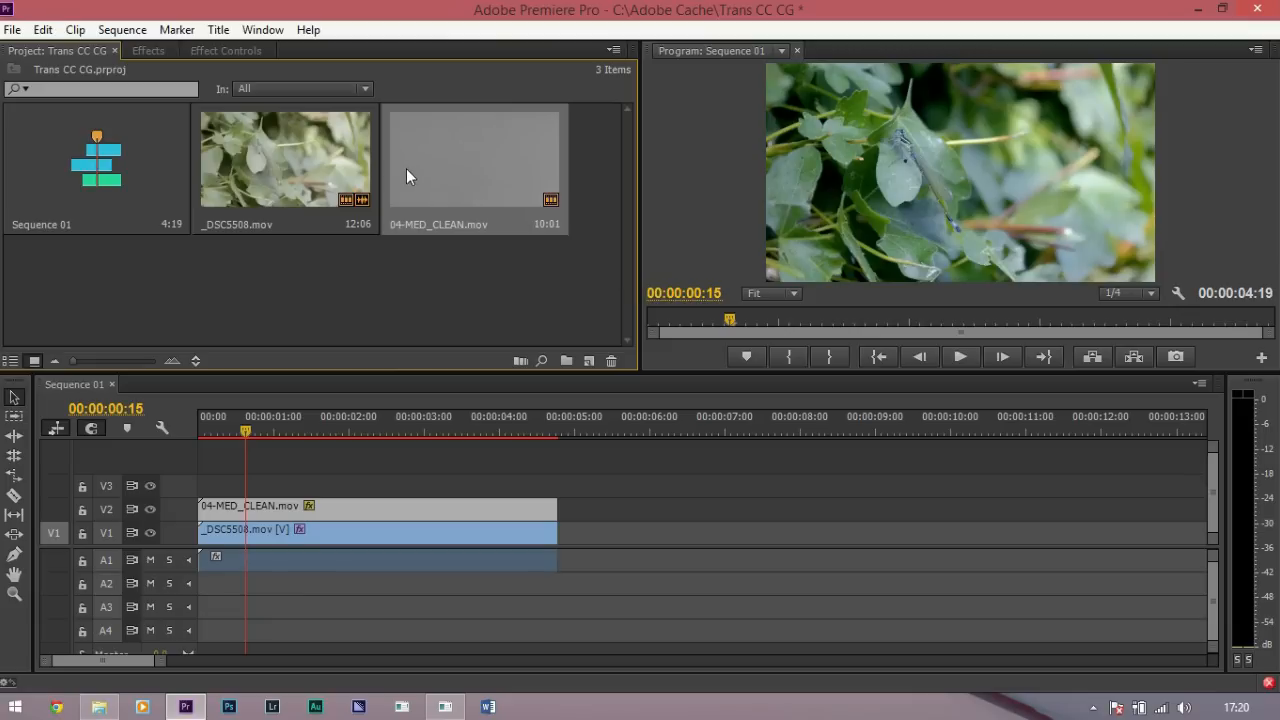
Add Red Giant Denoiser II to _DSC5508.mov and show its settings in Effect Controls.
click(148, 50)
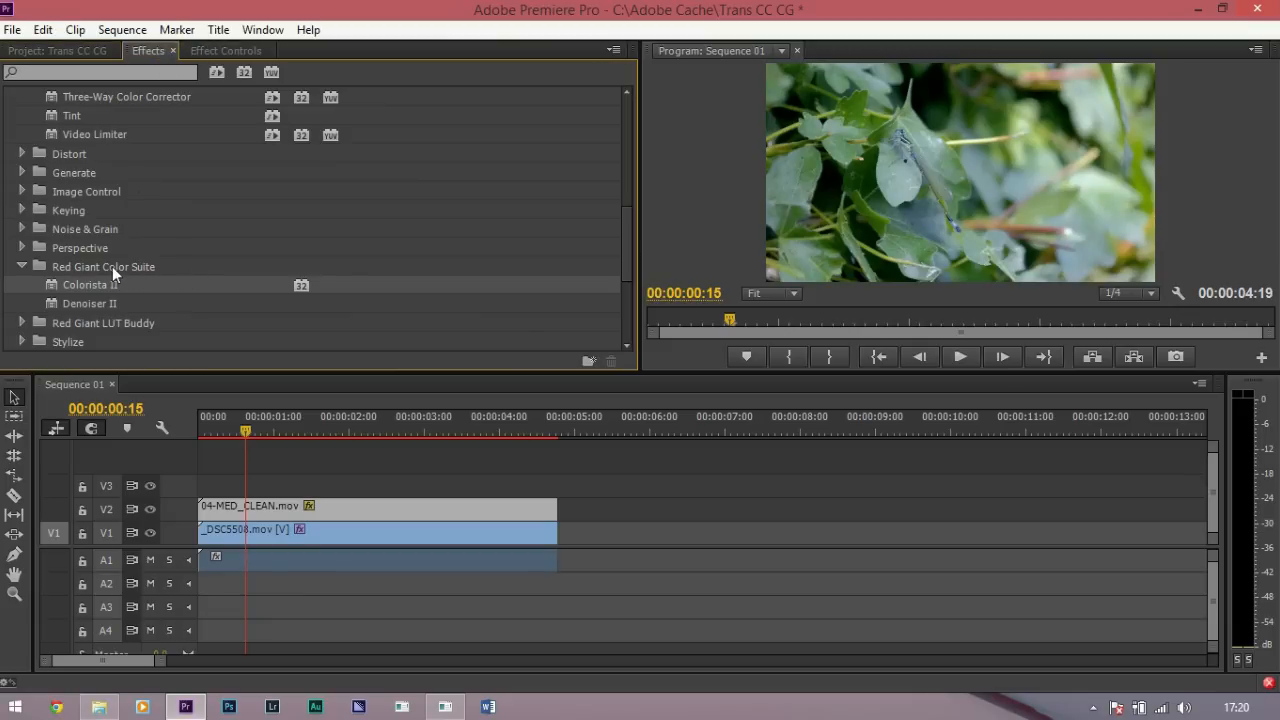
mouse_move(168, 306)
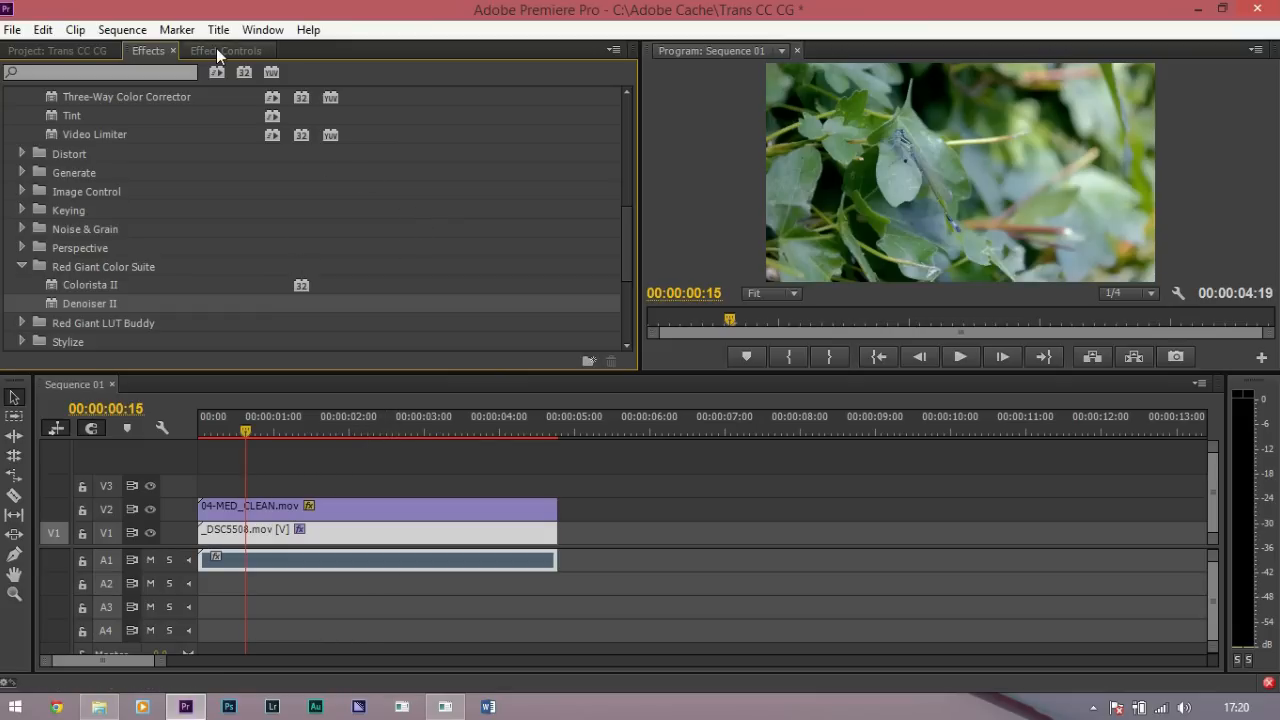
click(224, 52)
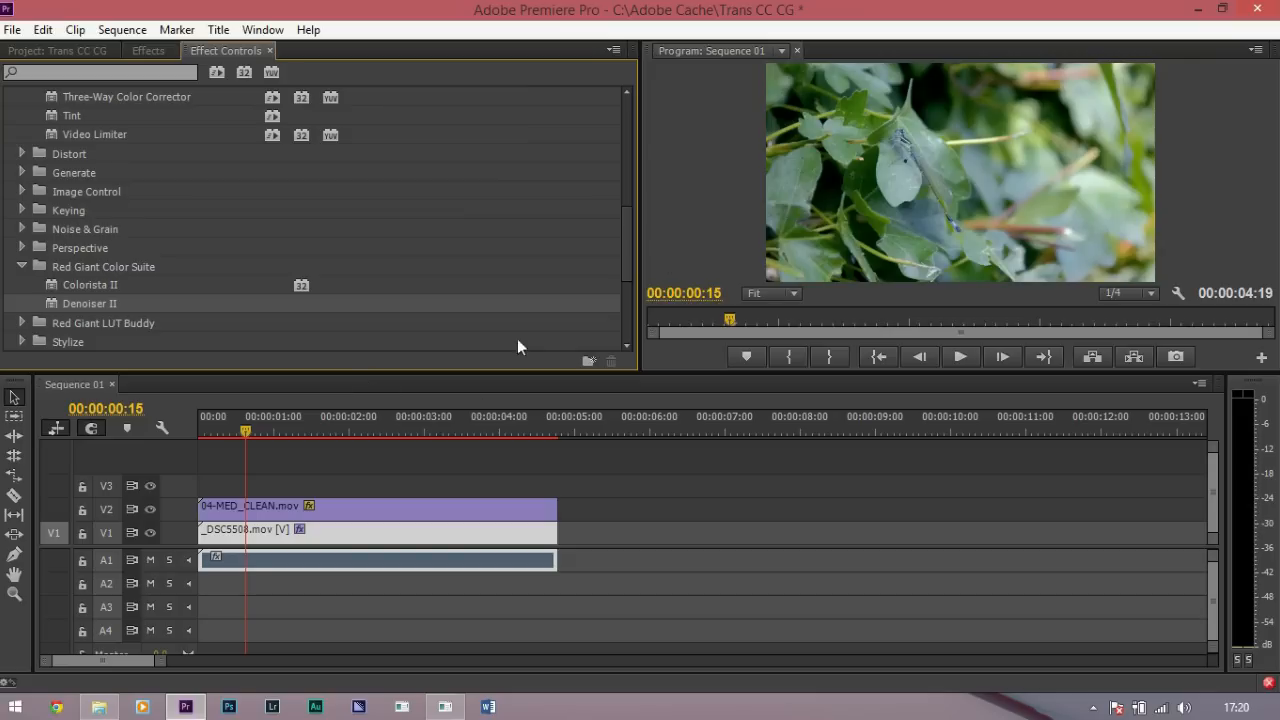
mouse_move(174, 516)
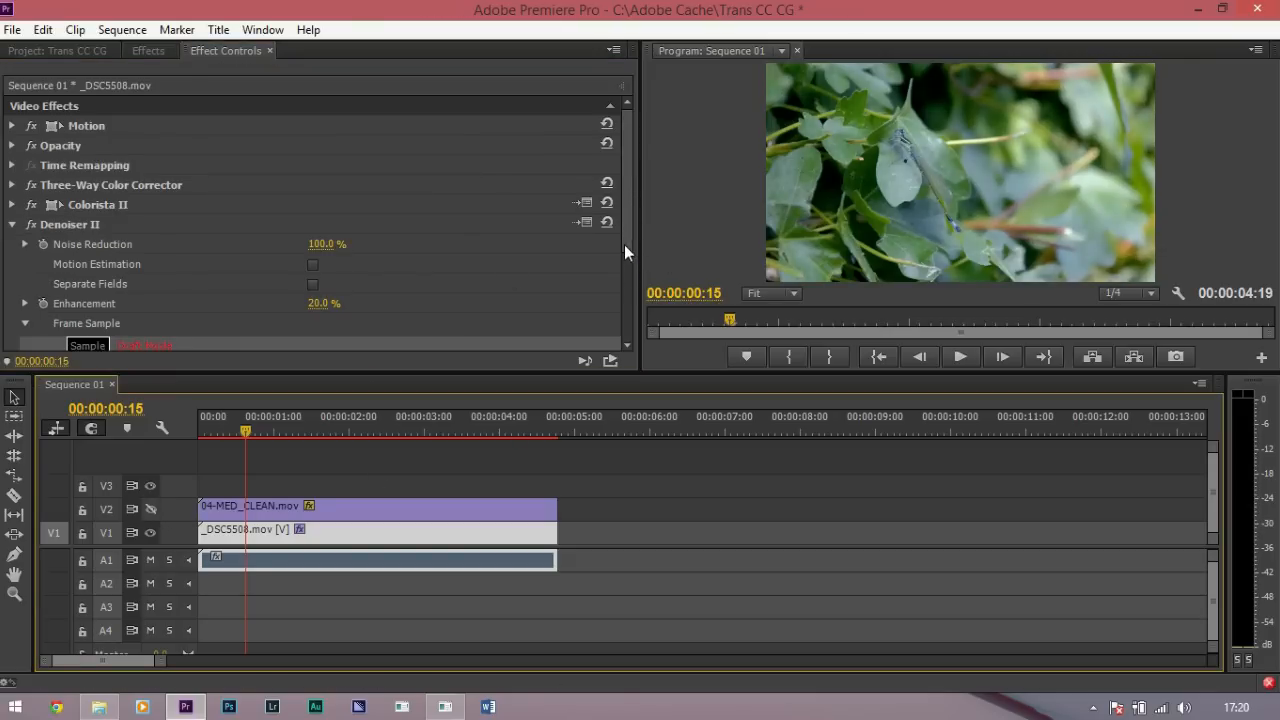
Review Denoiser II parameters: Noise Reduction 100%, Enhancement 20%.
scroll(down, 3)
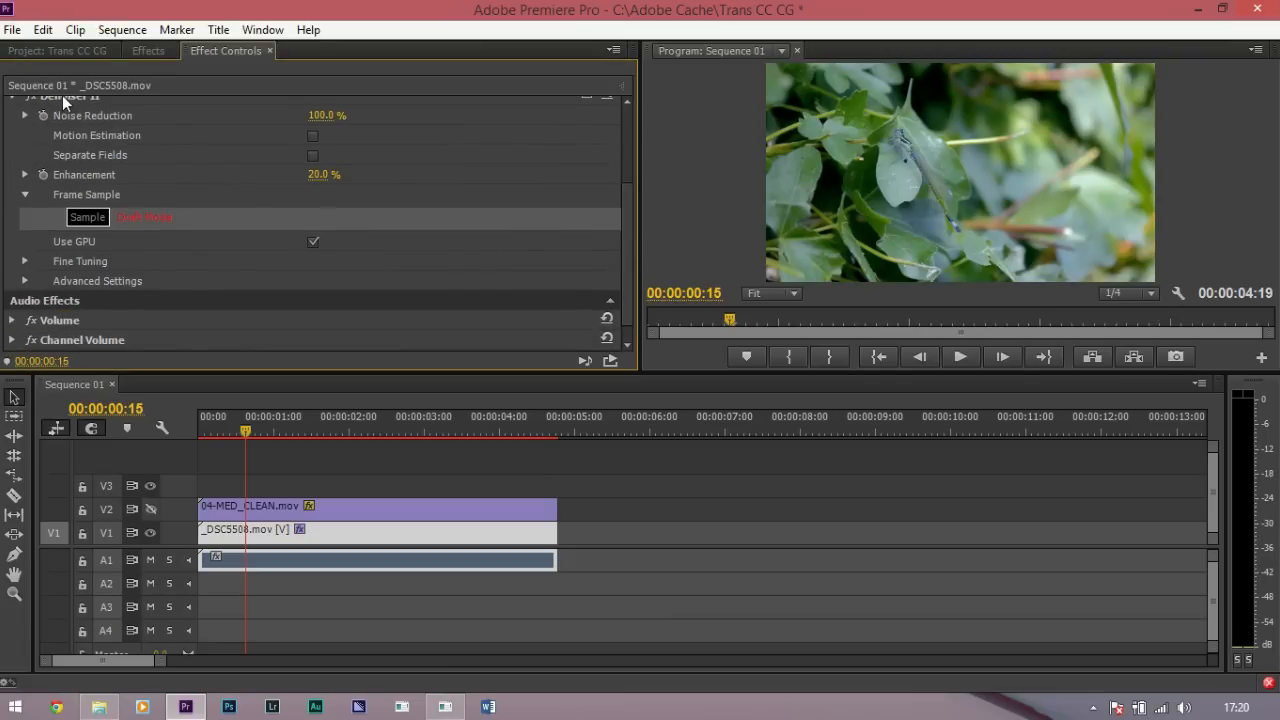
mouse_move(258, 204)
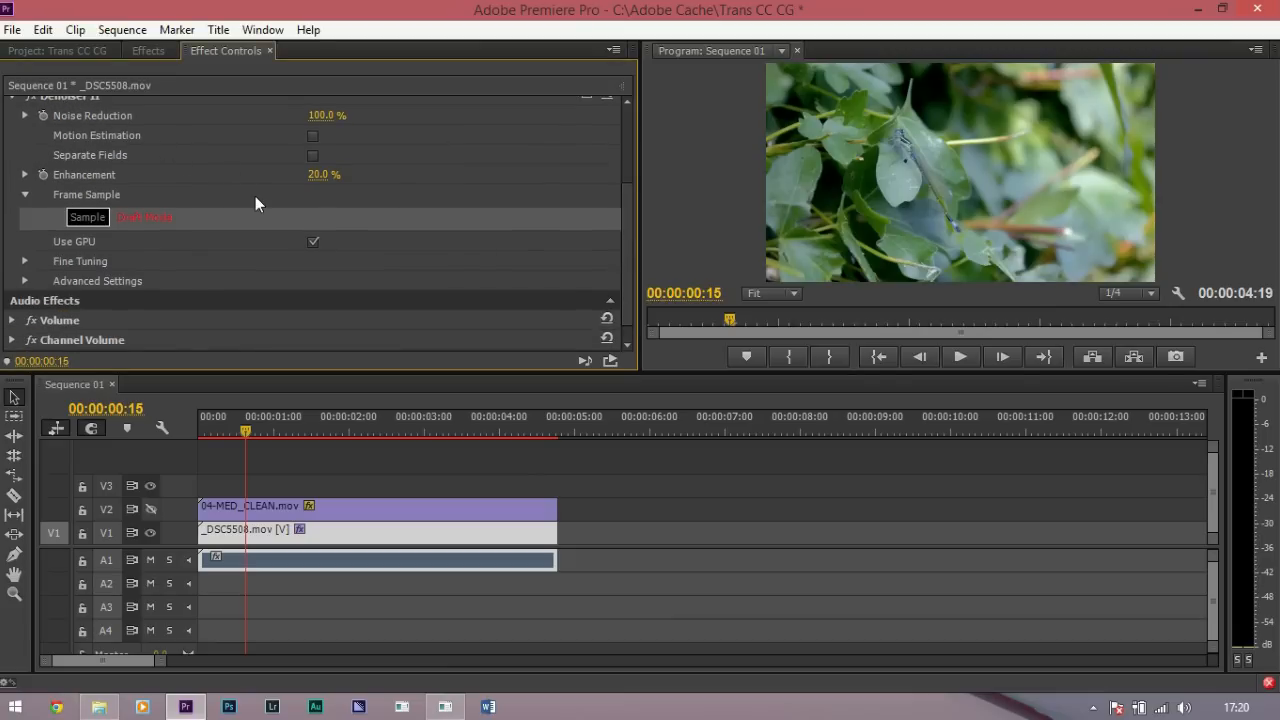
mouse_move(924, 216)
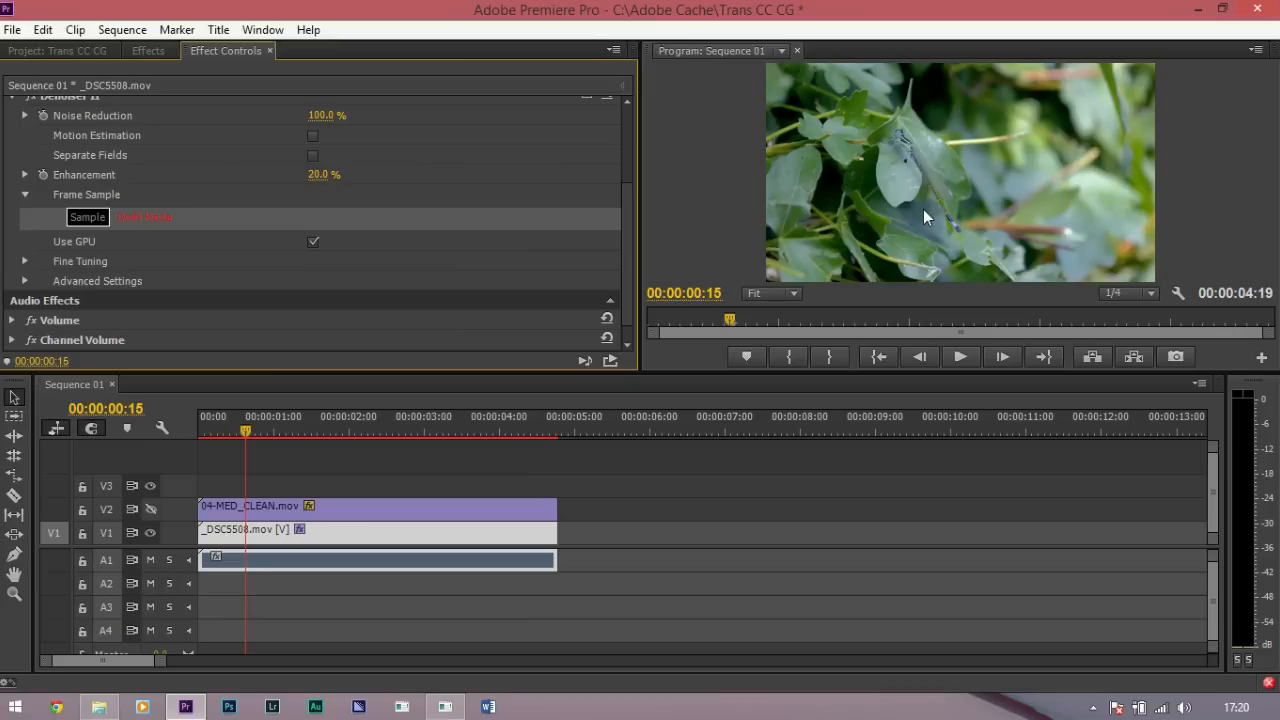
mouse_move(924, 240)
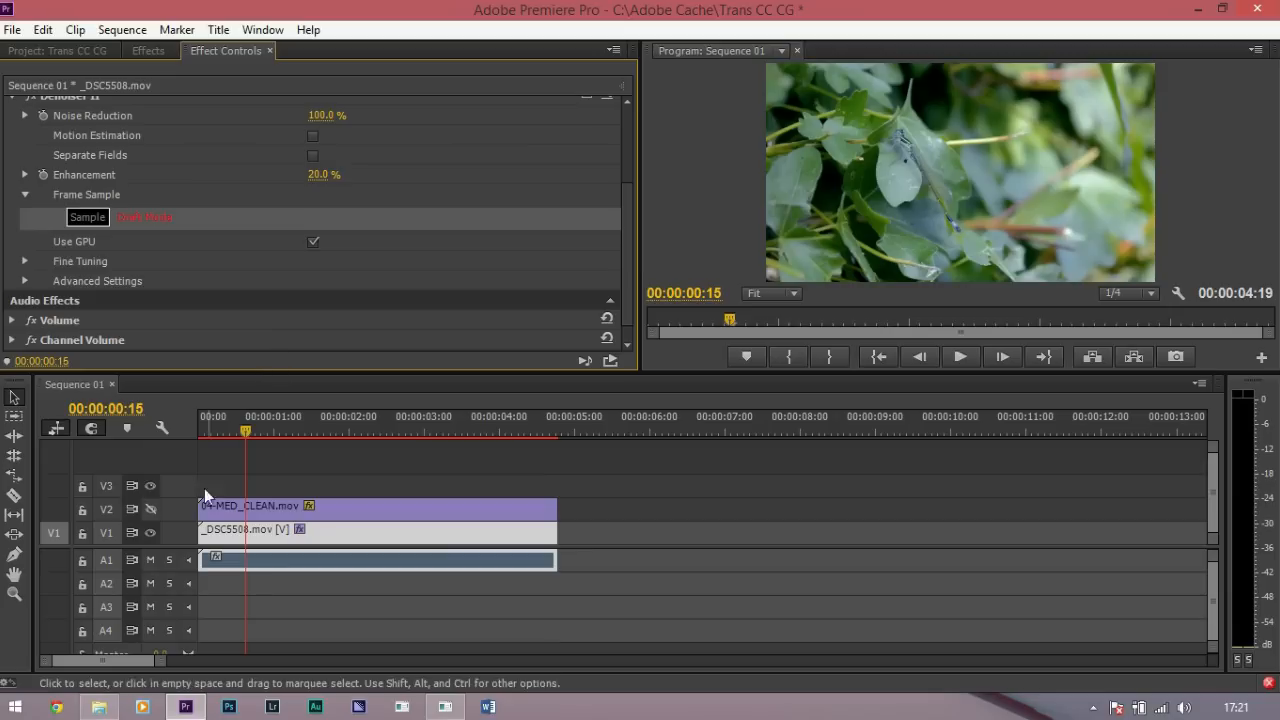
mouse_move(220, 202)
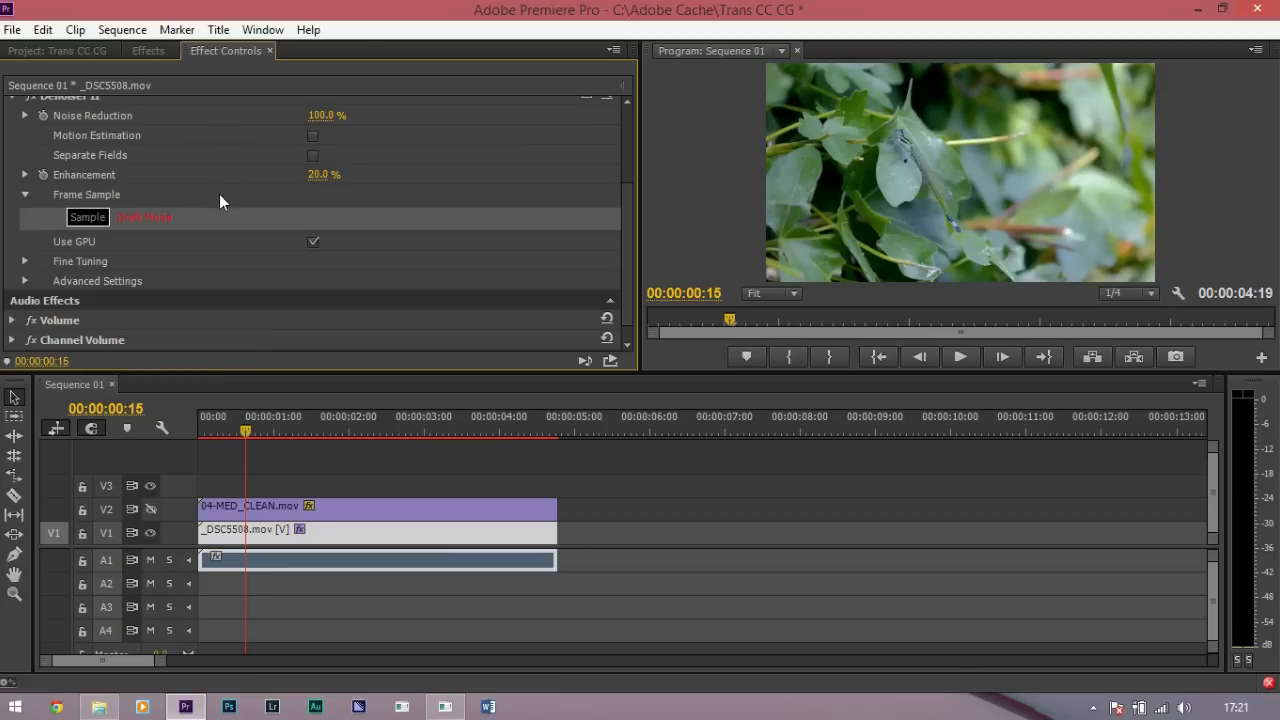
mouse_move(252, 276)
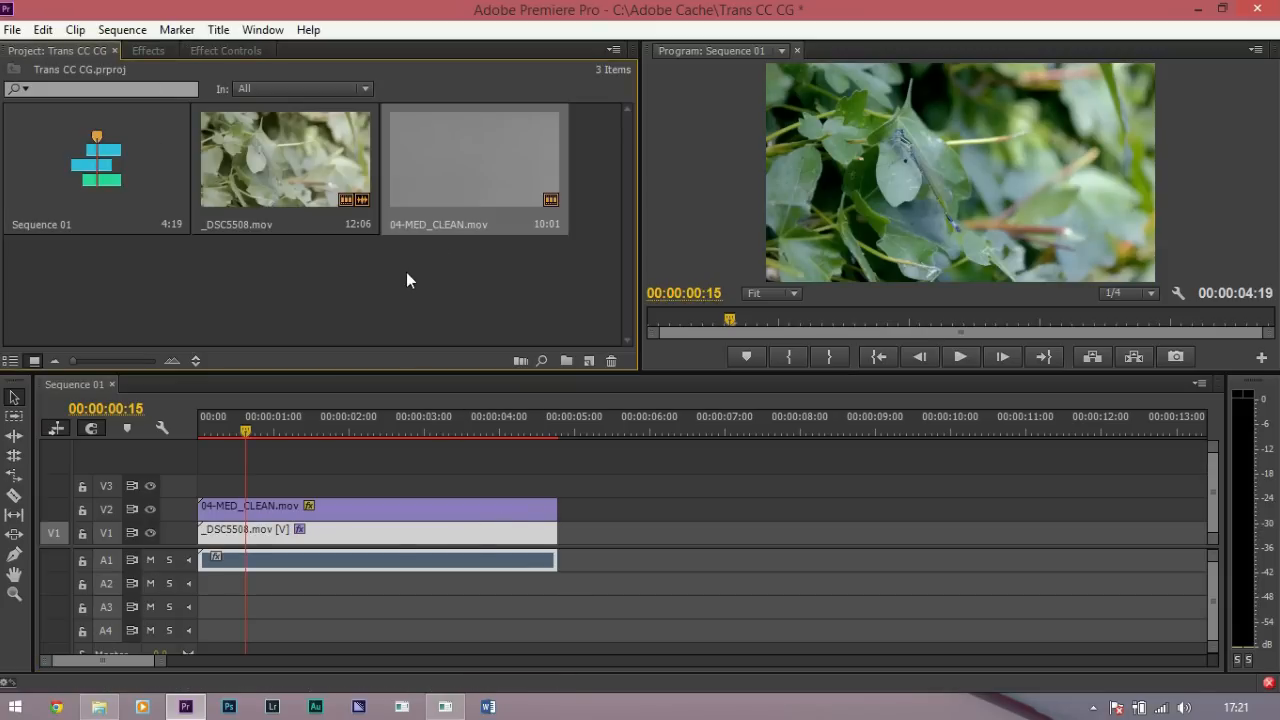
mouse_move(460, 300)
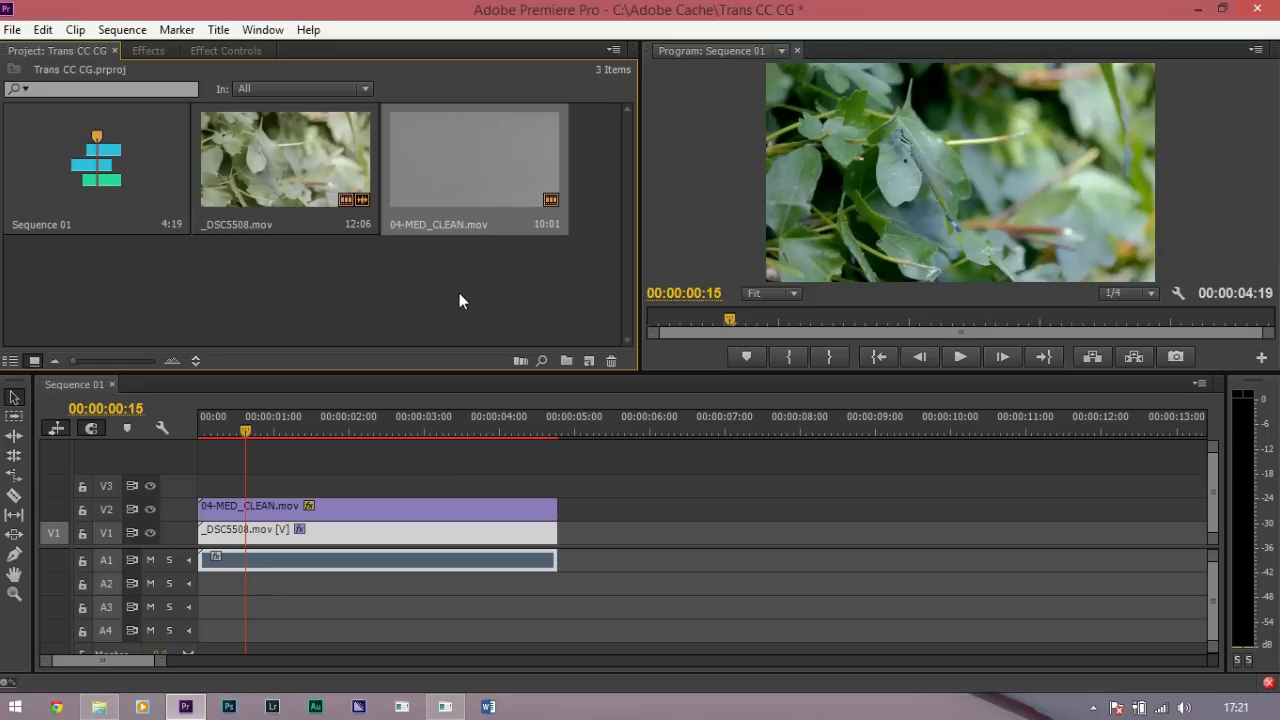
mouse_move(472, 300)
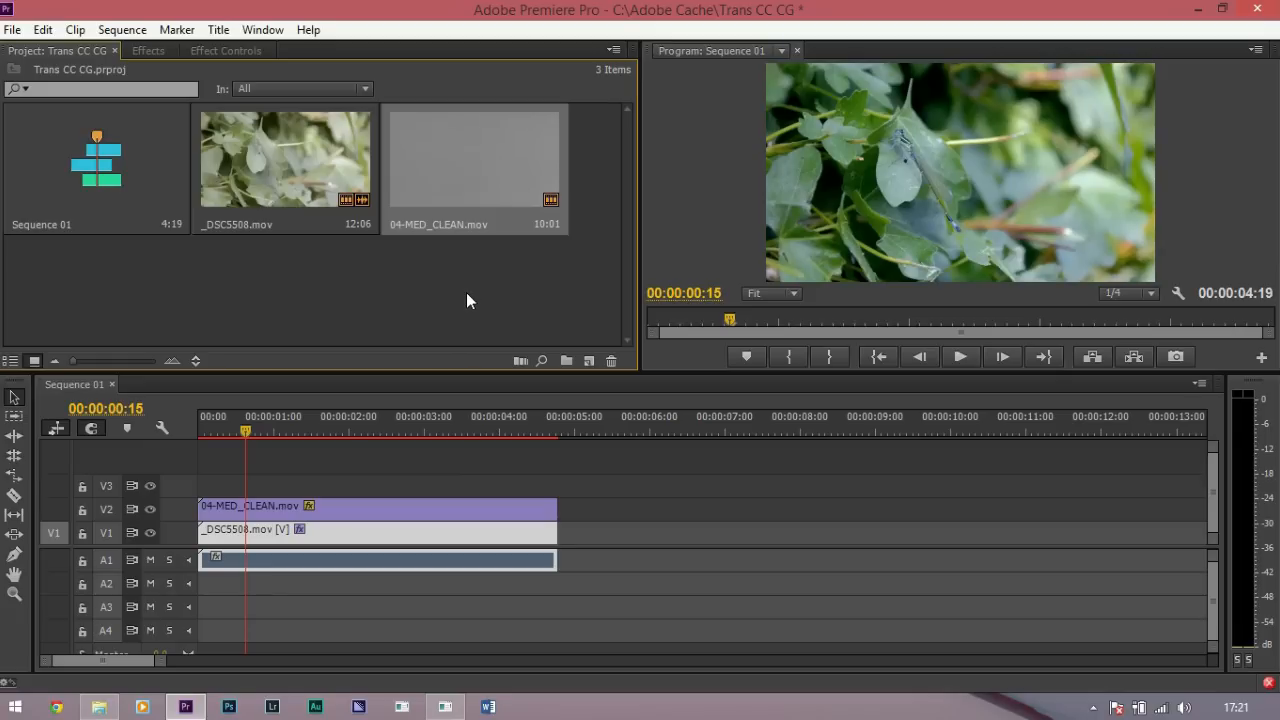
mouse_move(480, 294)
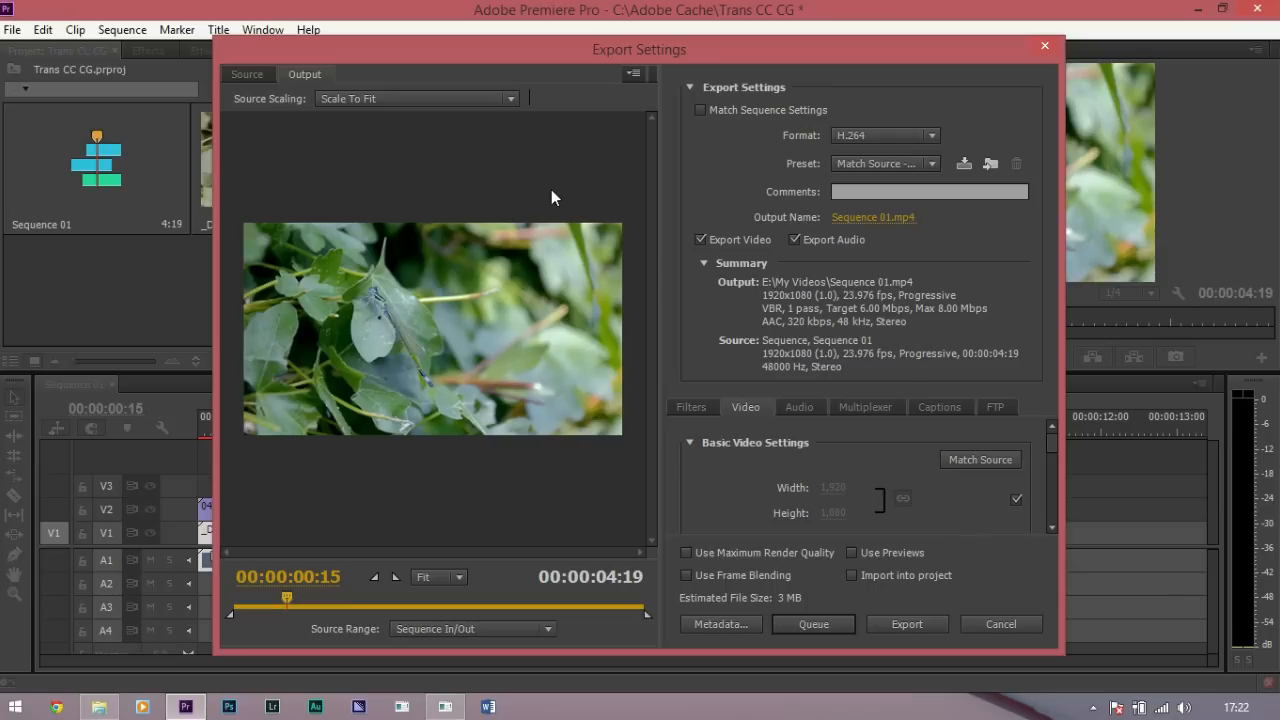
mouse_move(556, 192)
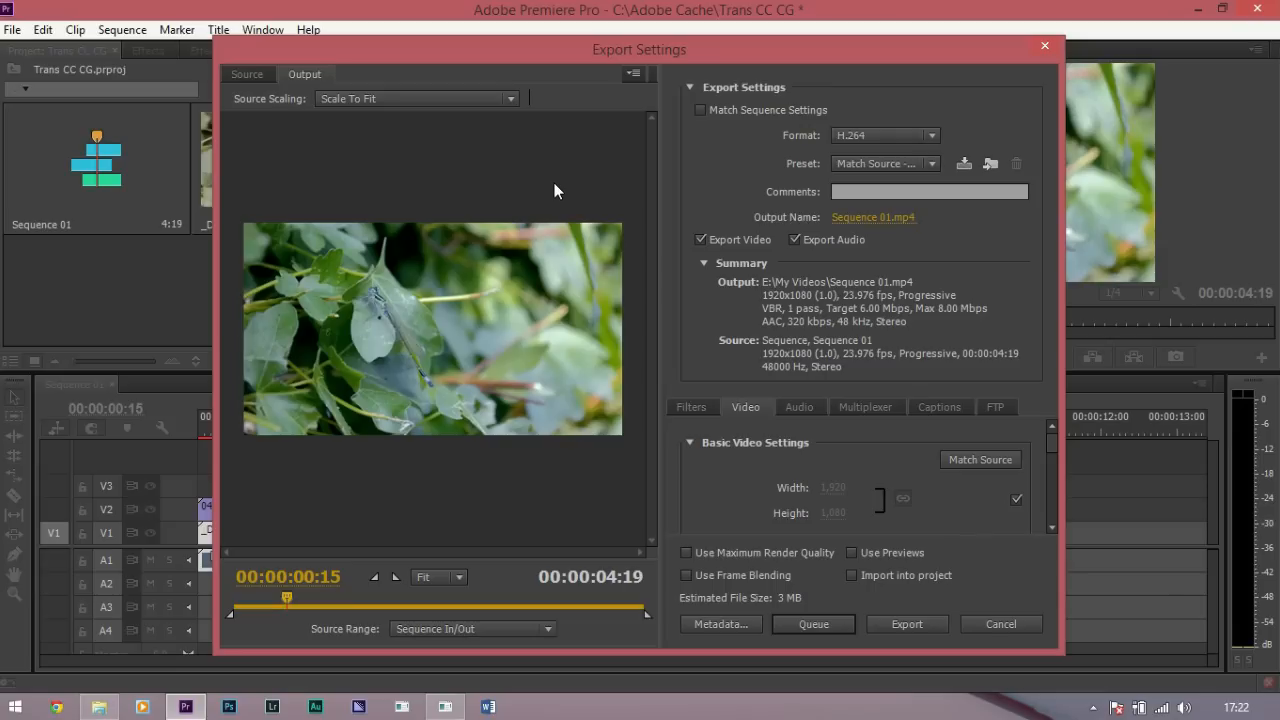
mouse_move(564, 172)
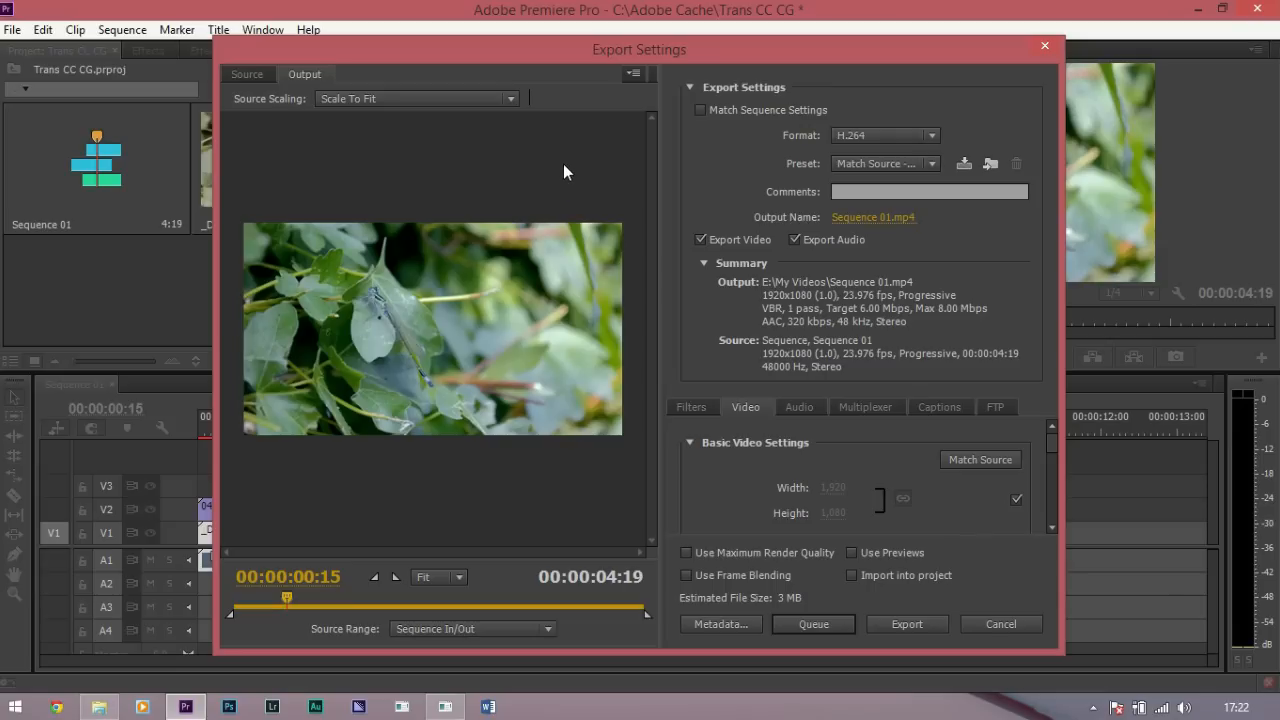
mouse_move(564, 176)
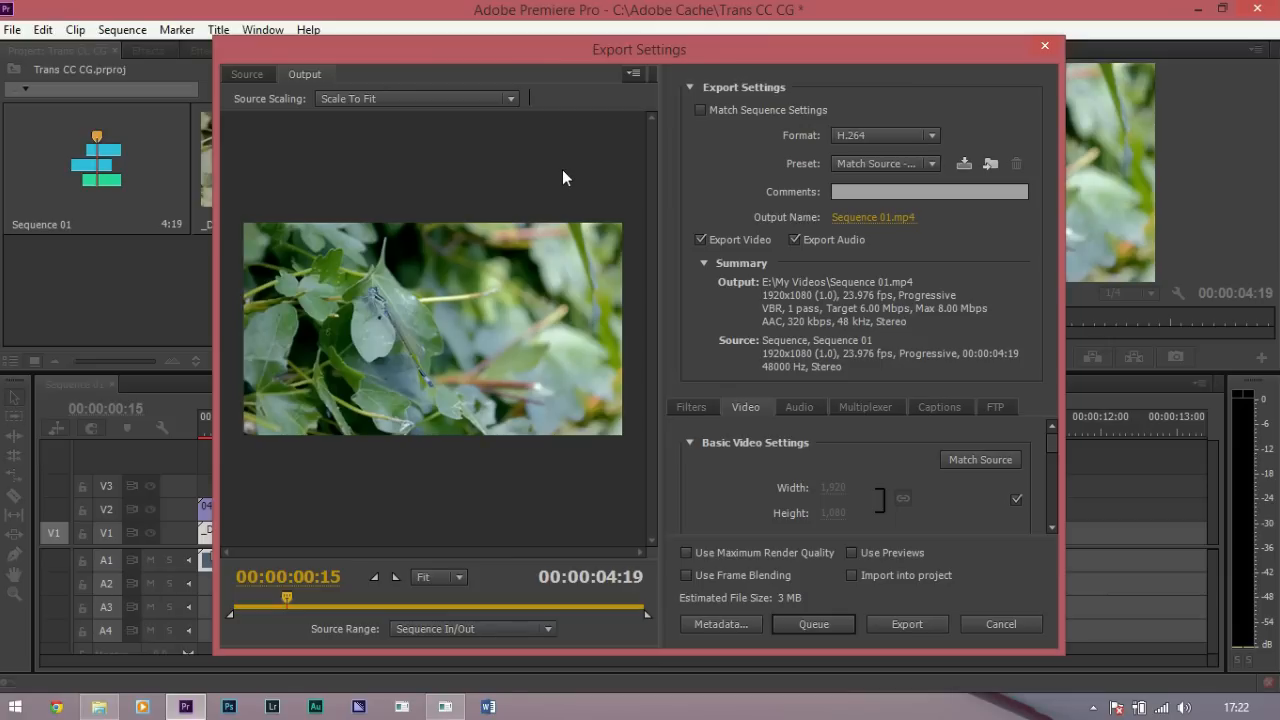
mouse_move(558, 192)
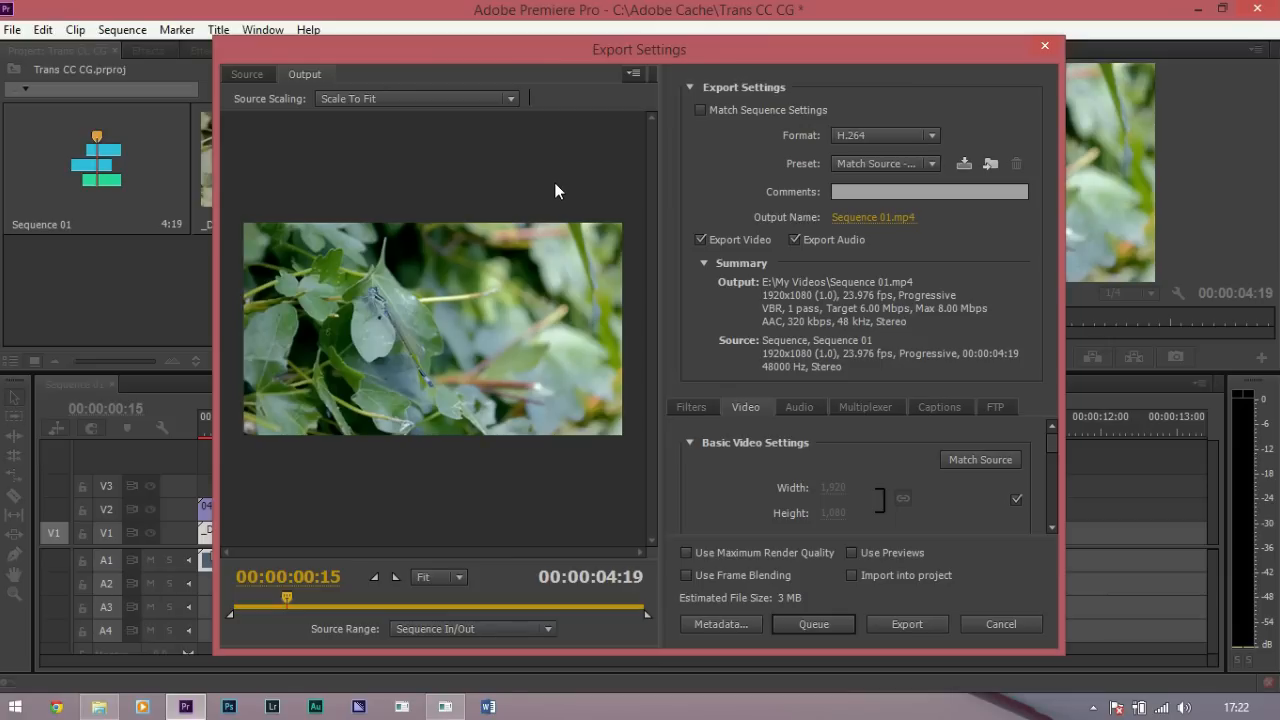